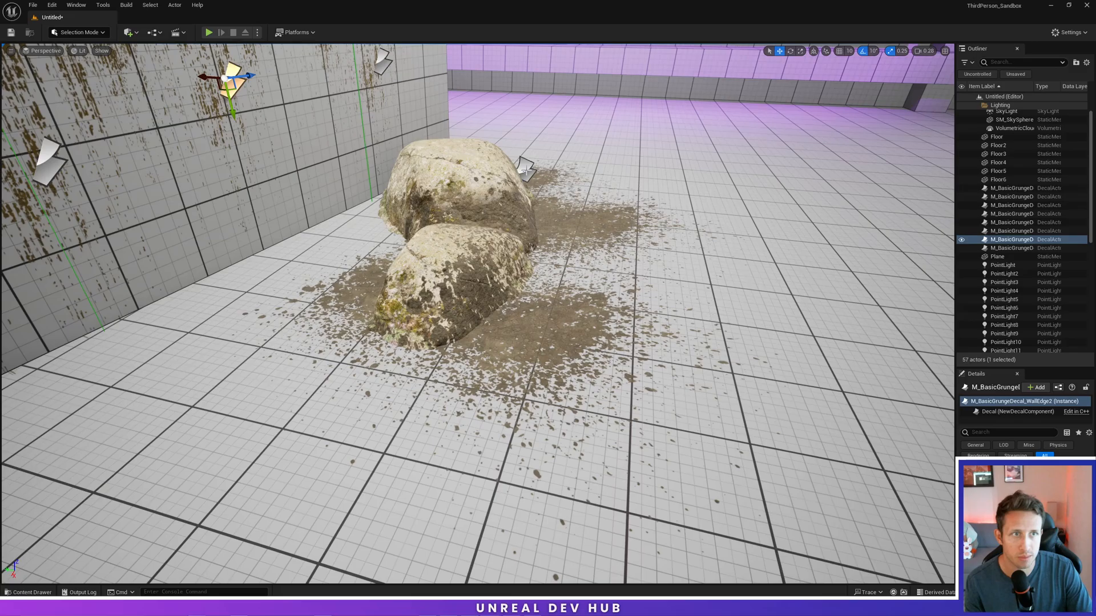
# Step: Create a new material M_Decal_Grunge in the DirtAndGrunge folder from the Content Drawer
pyautogui.click(1010, 204)
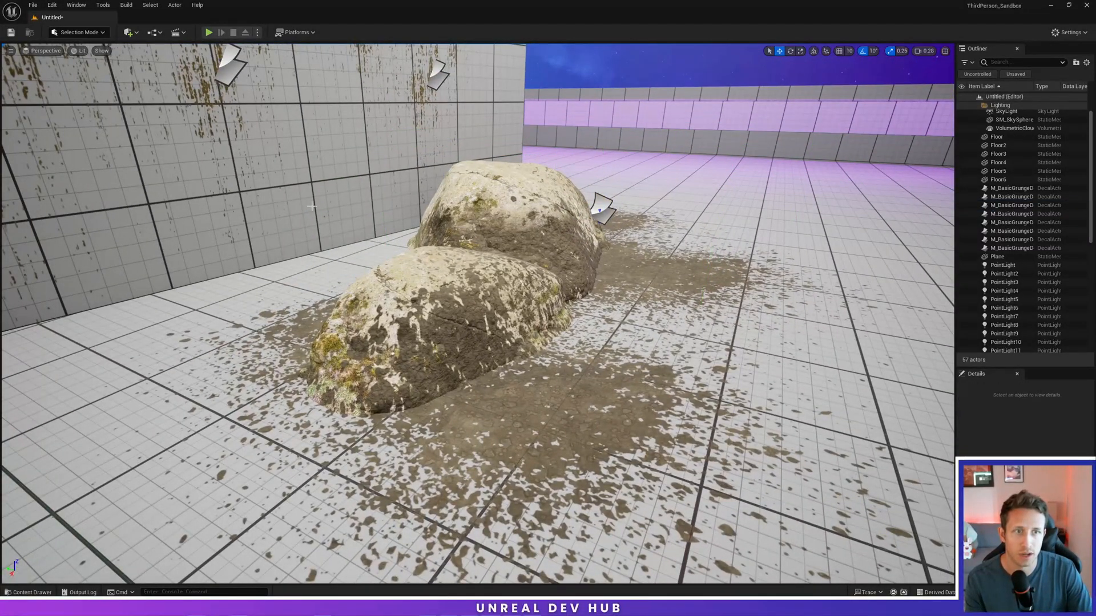
pyautogui.click(32, 593)
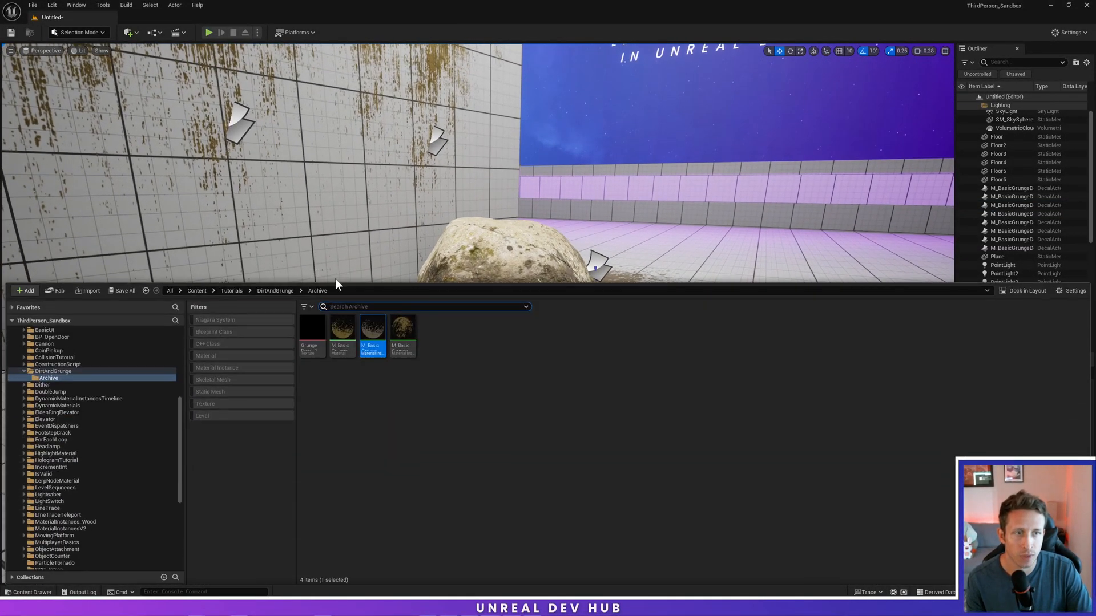
pyautogui.click(275, 291)
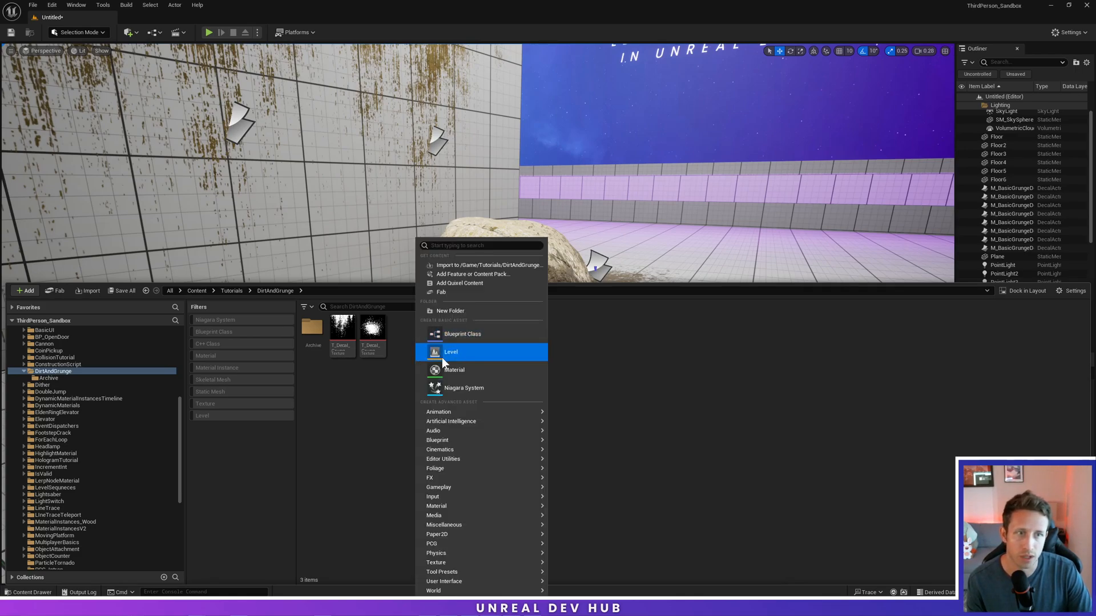
pyautogui.click(453, 370)
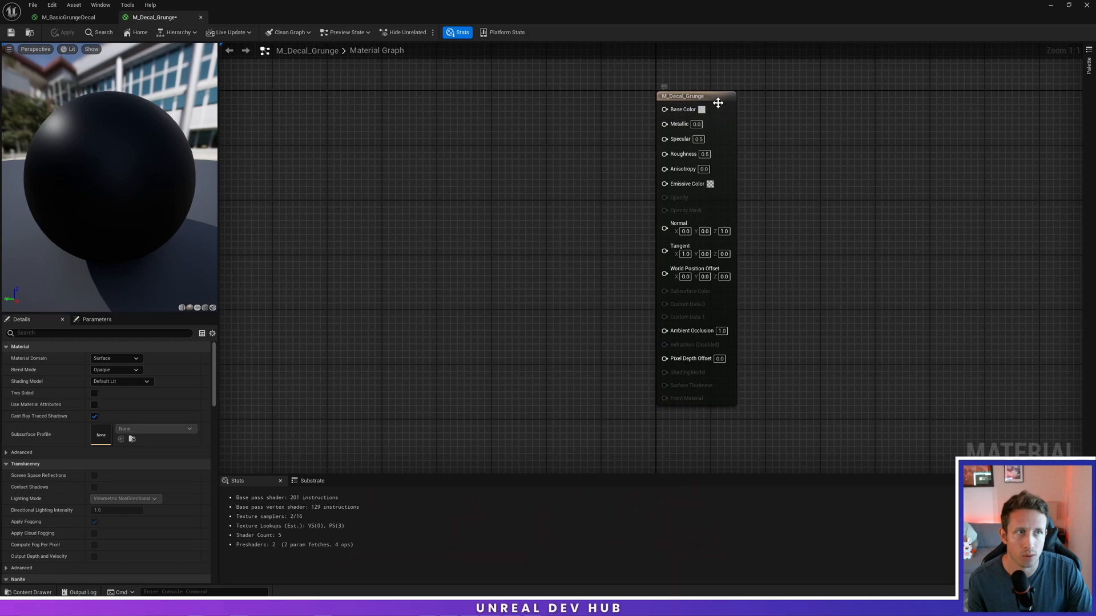
# Step: Set Material Domain to Deferred Decal and Blend Mode to Translucent in the material's Details
pyautogui.click(695, 96)
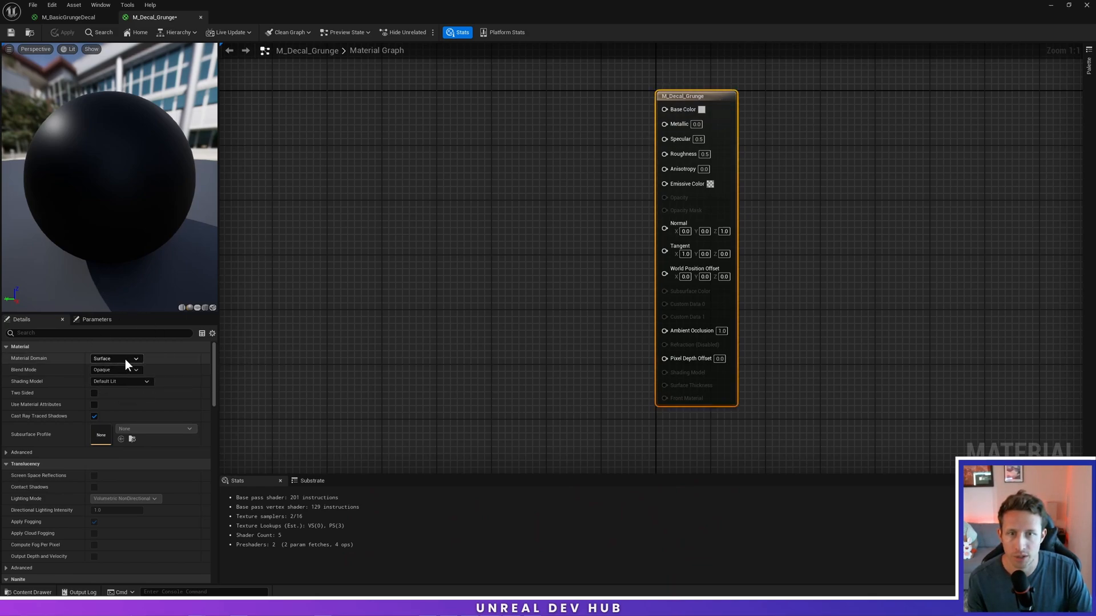
pyautogui.click(116, 358)
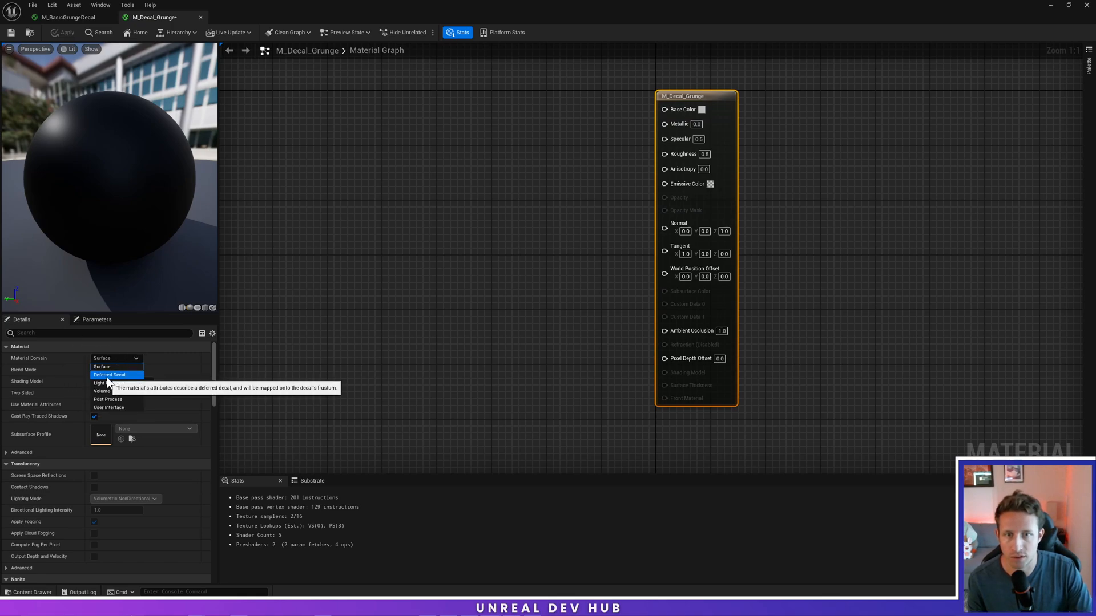
pyautogui.click(109, 374)
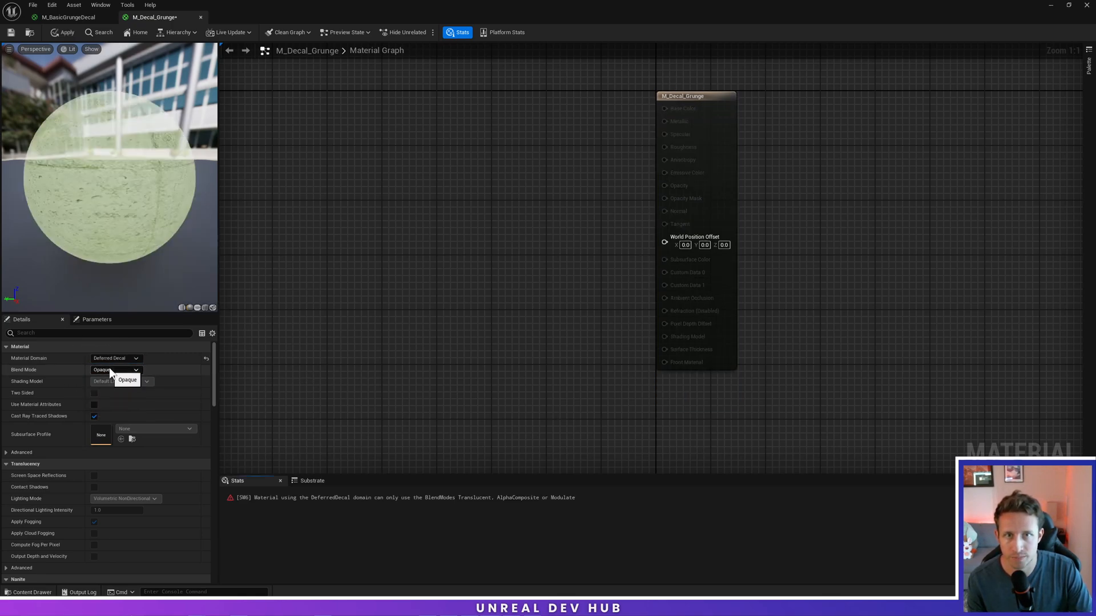
pyautogui.click(127, 379)
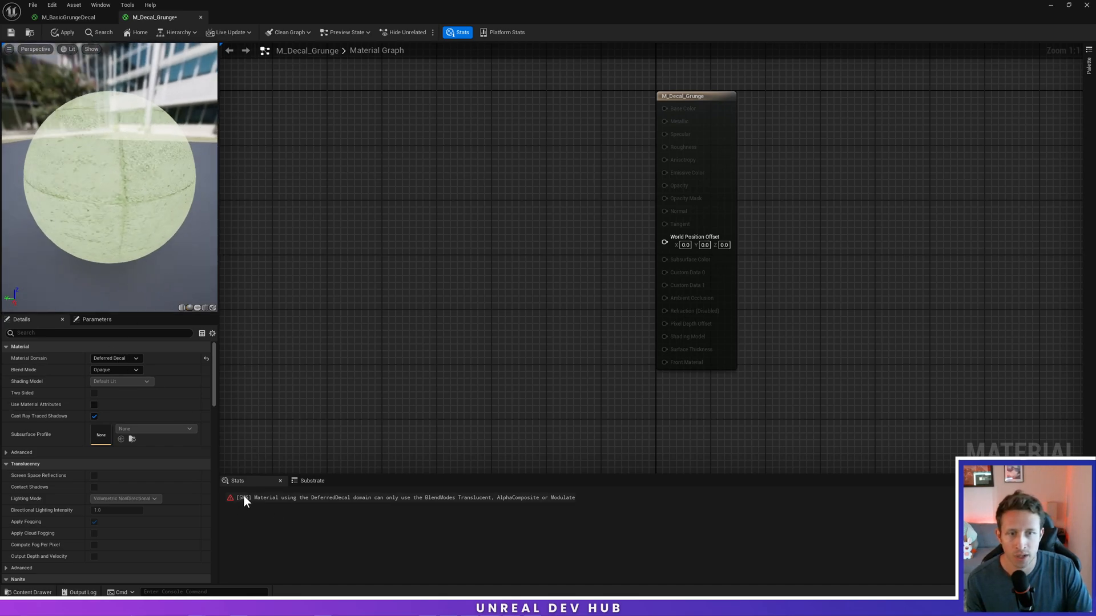
pyautogui.moveTo(335, 507)
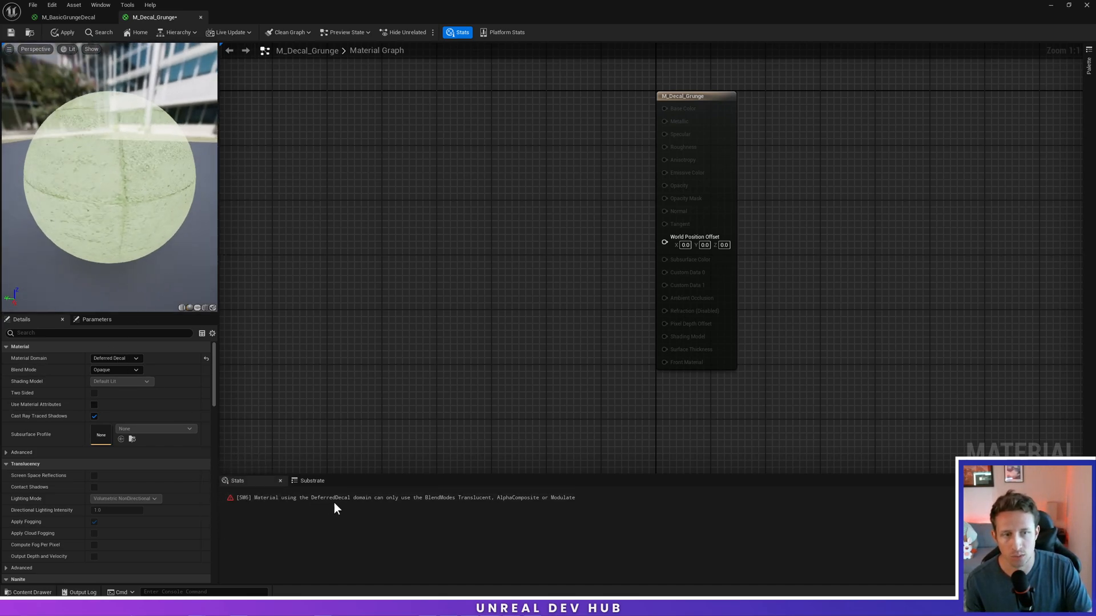
pyautogui.moveTo(500, 505)
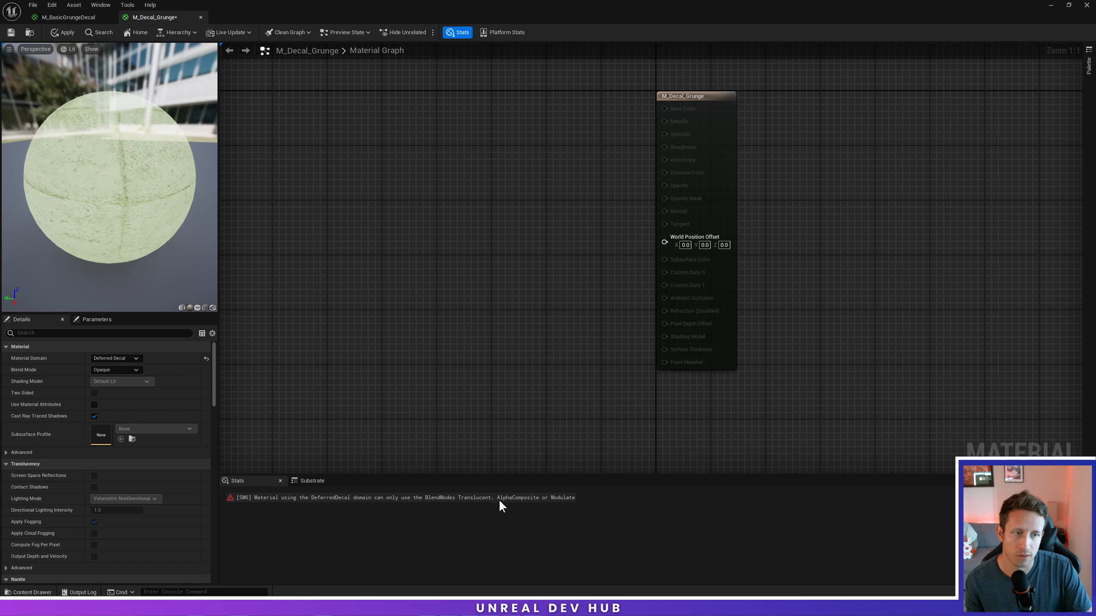
pyautogui.moveTo(88, 395)
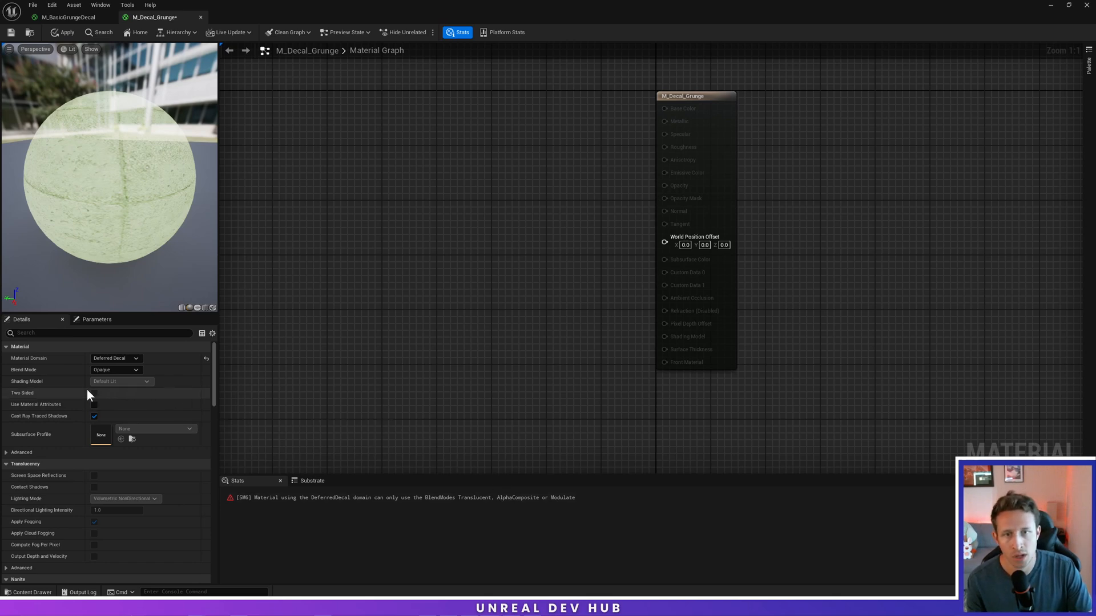
pyautogui.moveTo(115, 369)
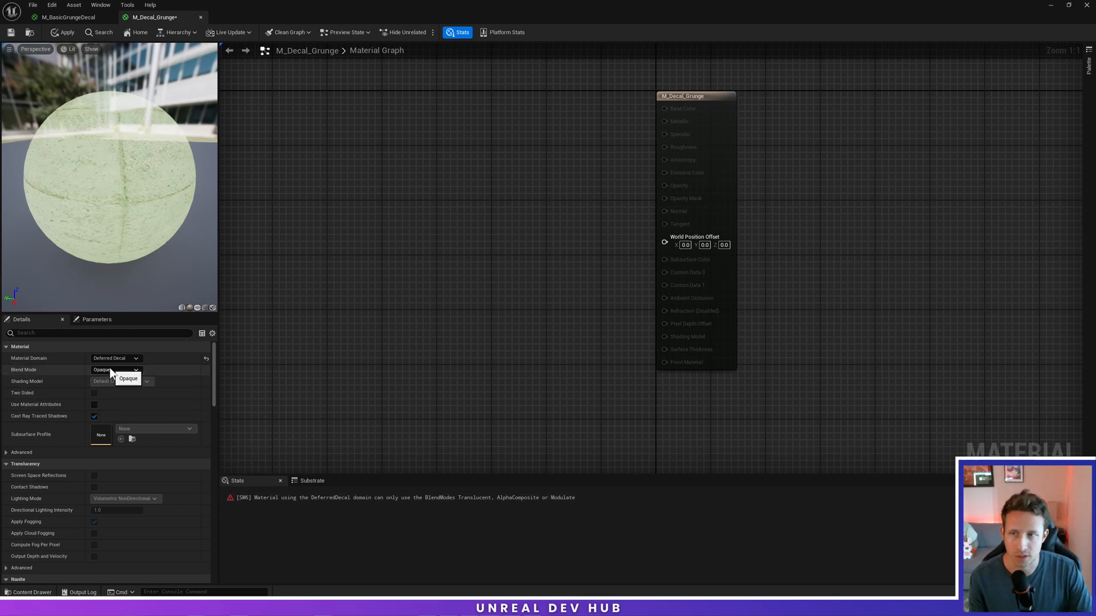
pyautogui.click(116, 369)
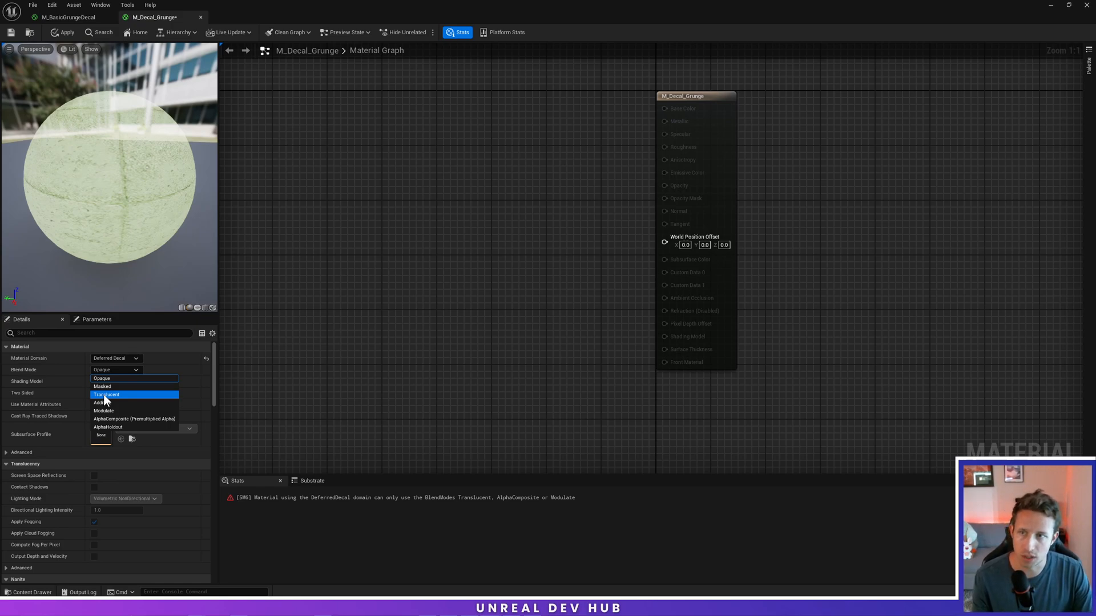
pyautogui.click(106, 394)
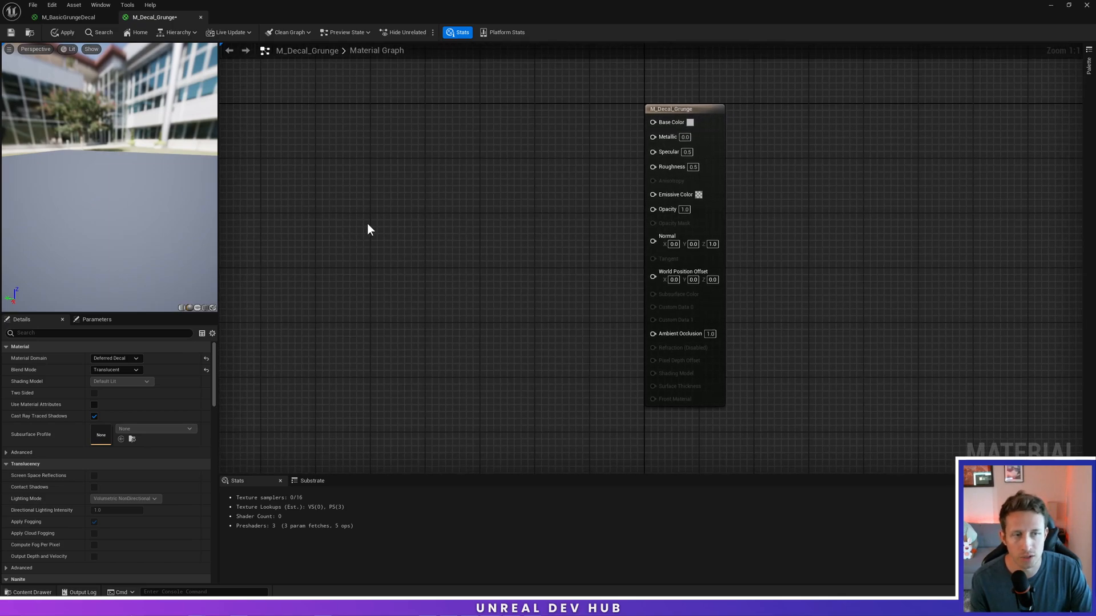
# Step: View the T_Decal_Grunge_EdgeGrunge texture in its own tab, then return to the M_Decal_Grunge graph
pyautogui.click(31, 592)
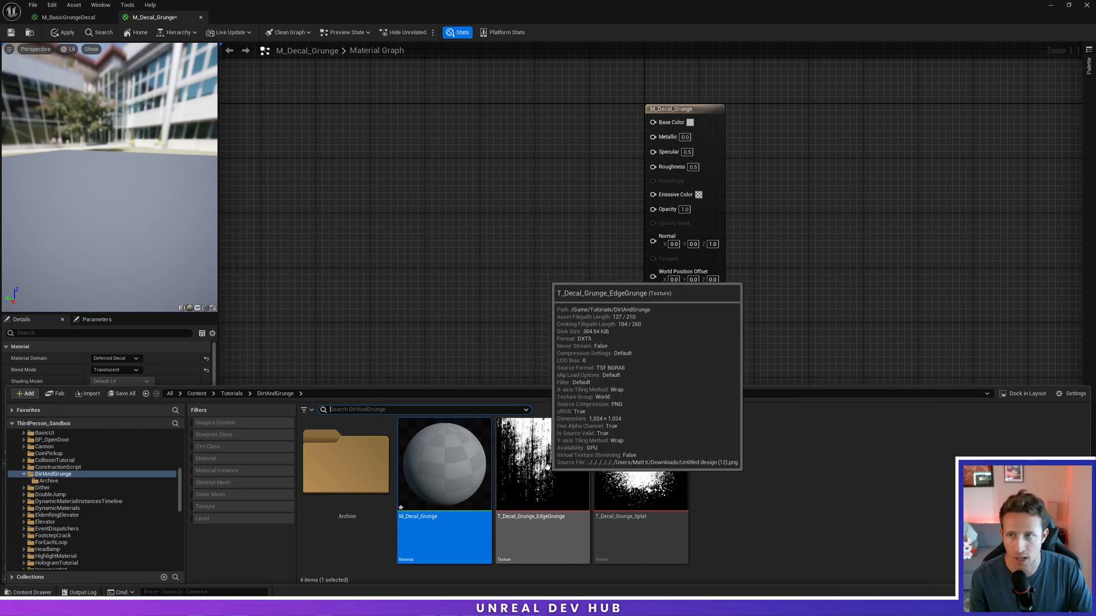
pyautogui.doubleClick(543, 462)
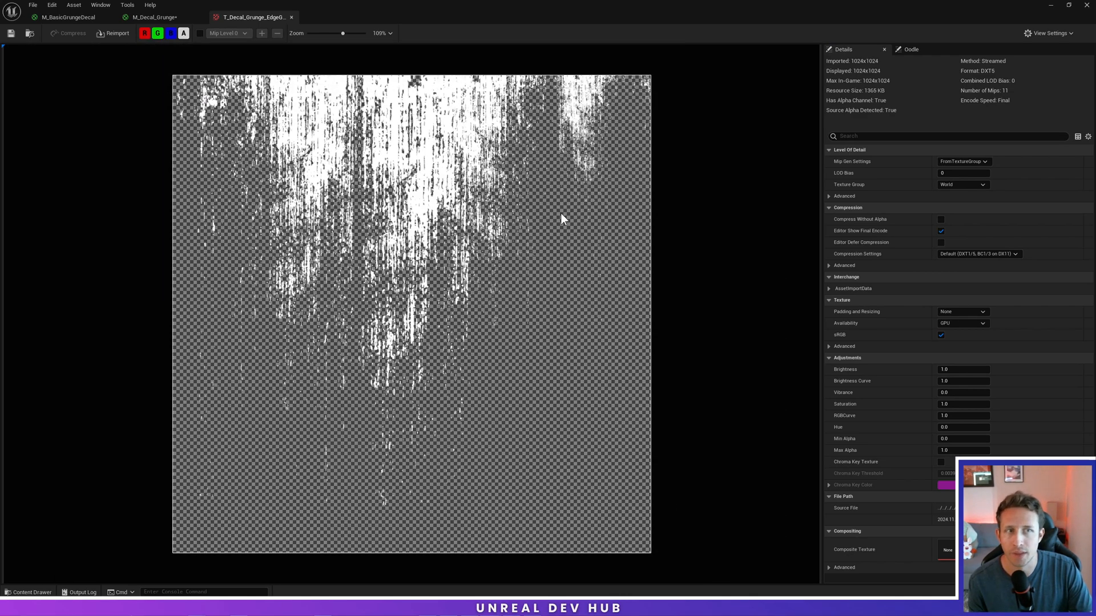
pyautogui.moveTo(448, 135)
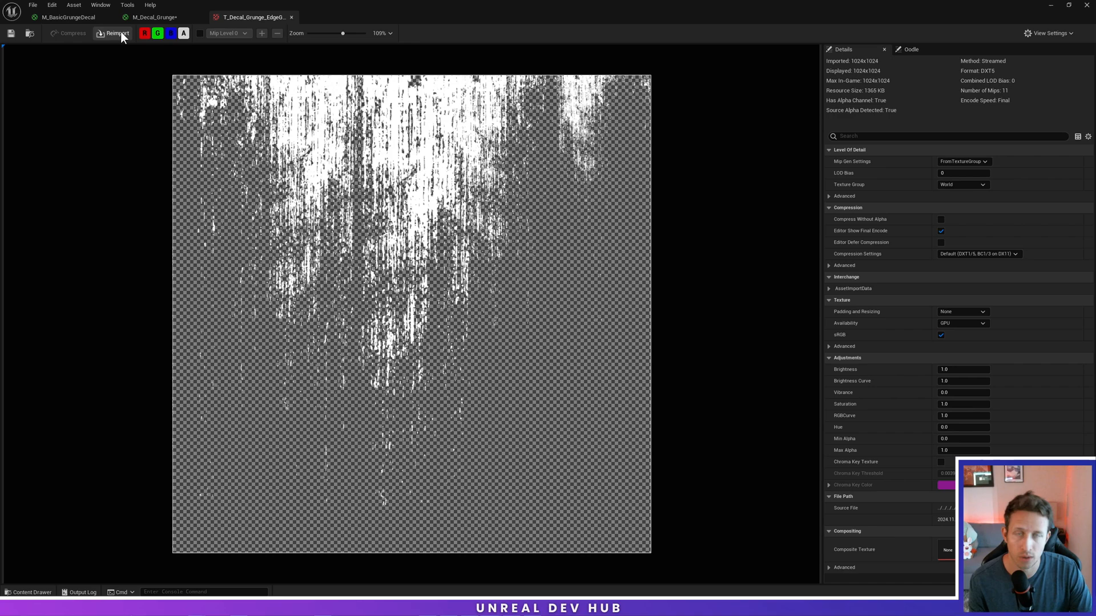
pyautogui.click(154, 17)
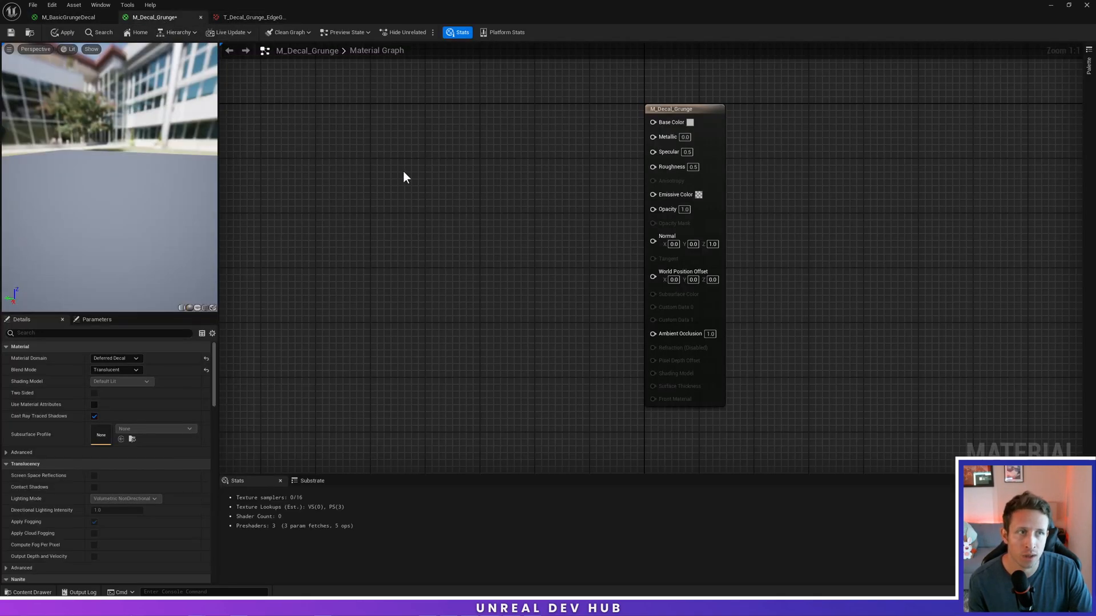
# Step: Bring the T_Decal_Grunge_Splat texture into the graph as the AlphaMap texture parameter
pyautogui.click(30, 593)
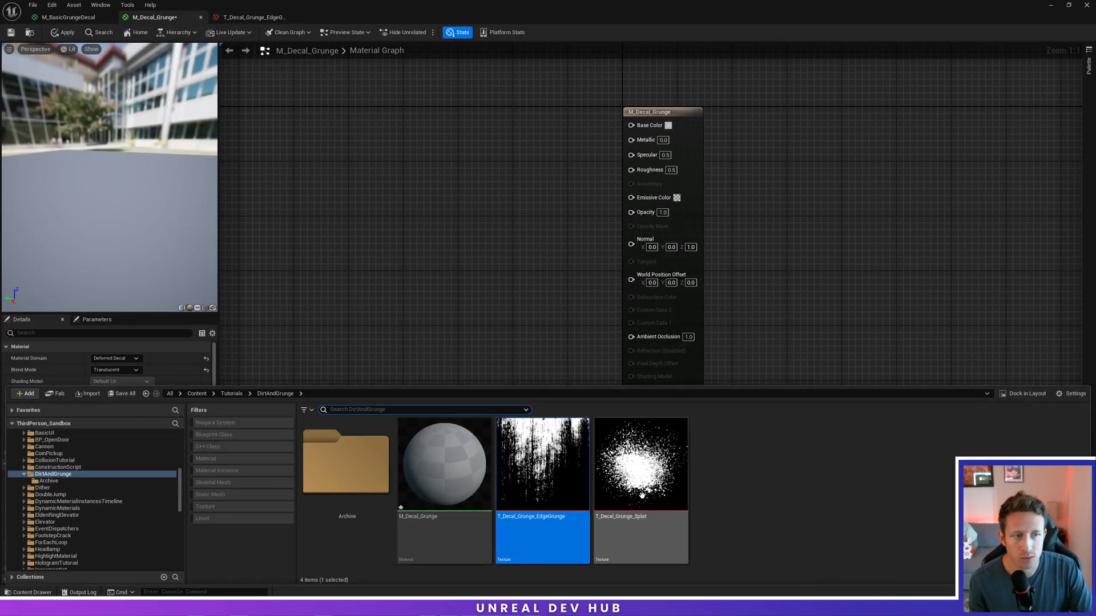
pyautogui.click(640, 464)
pyautogui.write('AlphaMap')
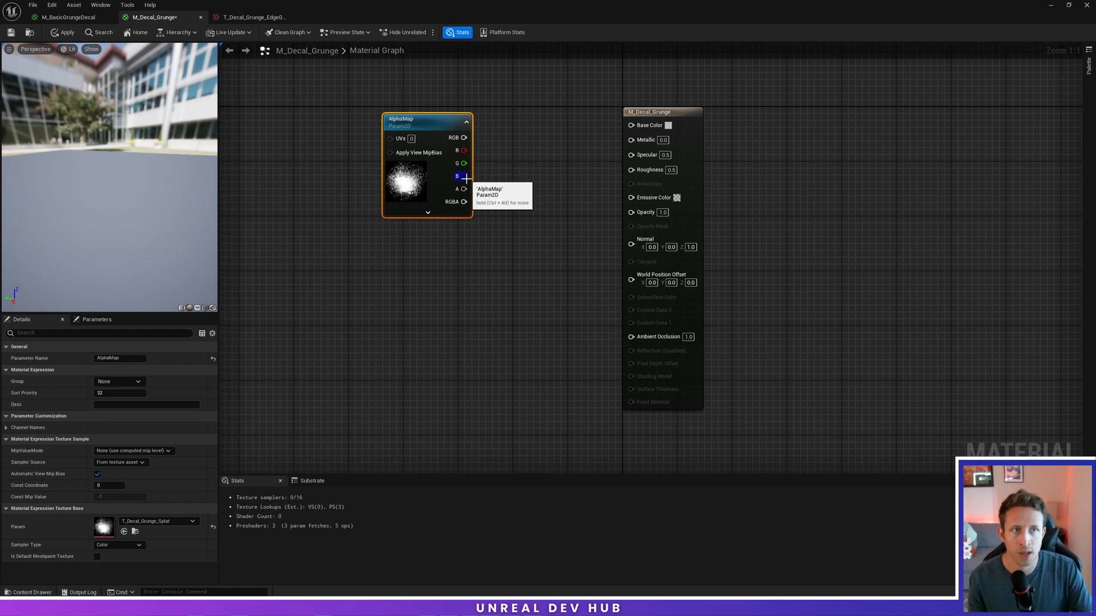
pyautogui.moveTo(463, 139)
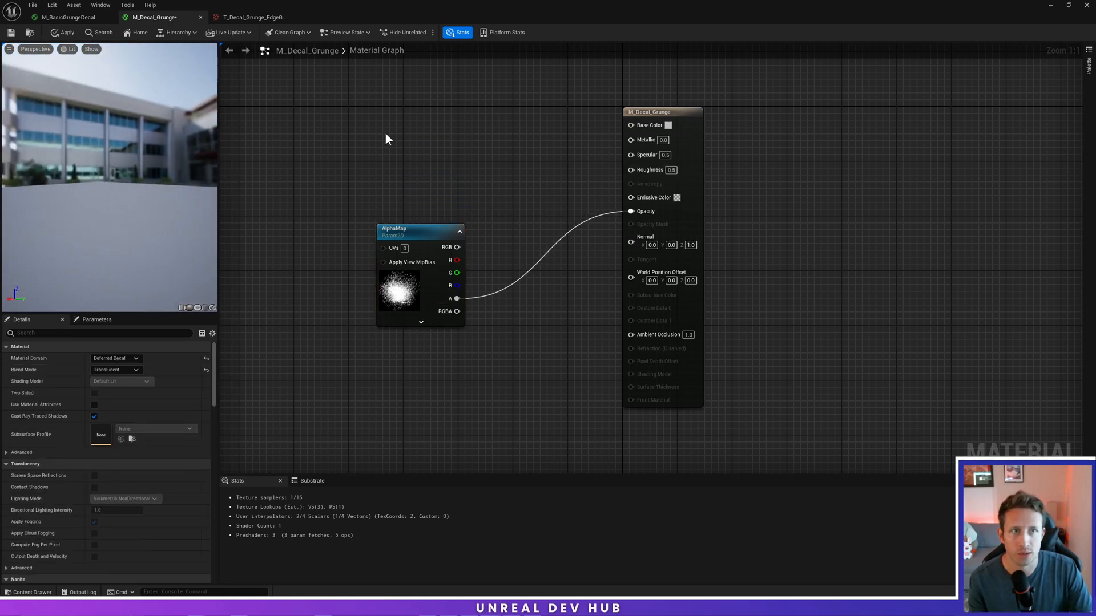
# Step: Add a Constant3Vector converted to a ColorOverlay parameter, plus a Texture Sample node
pyautogui.rightClick(388, 138)
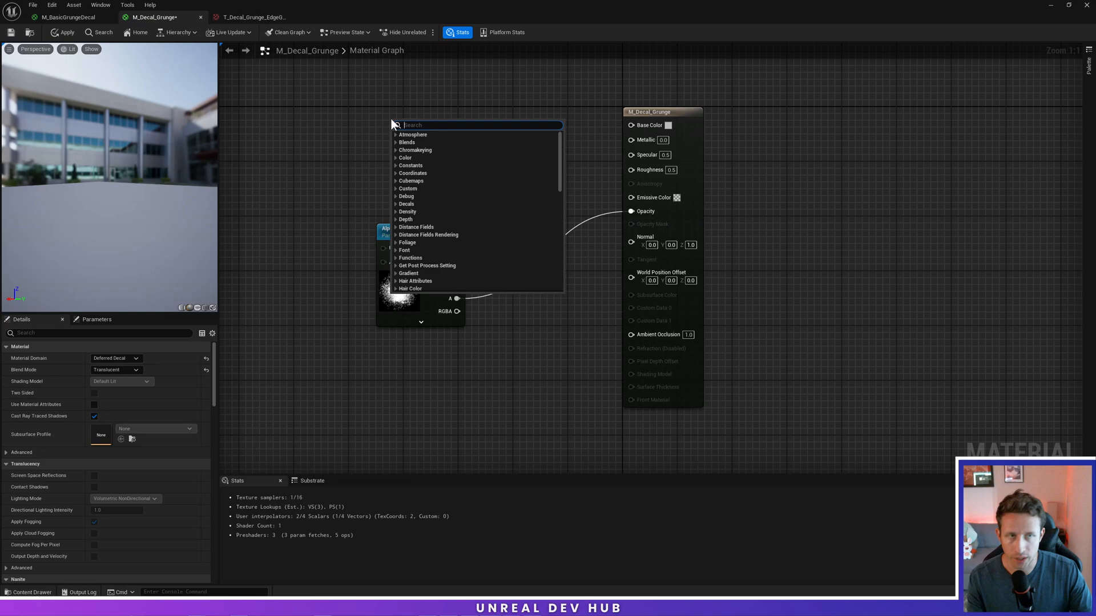
pyautogui.write('constn')
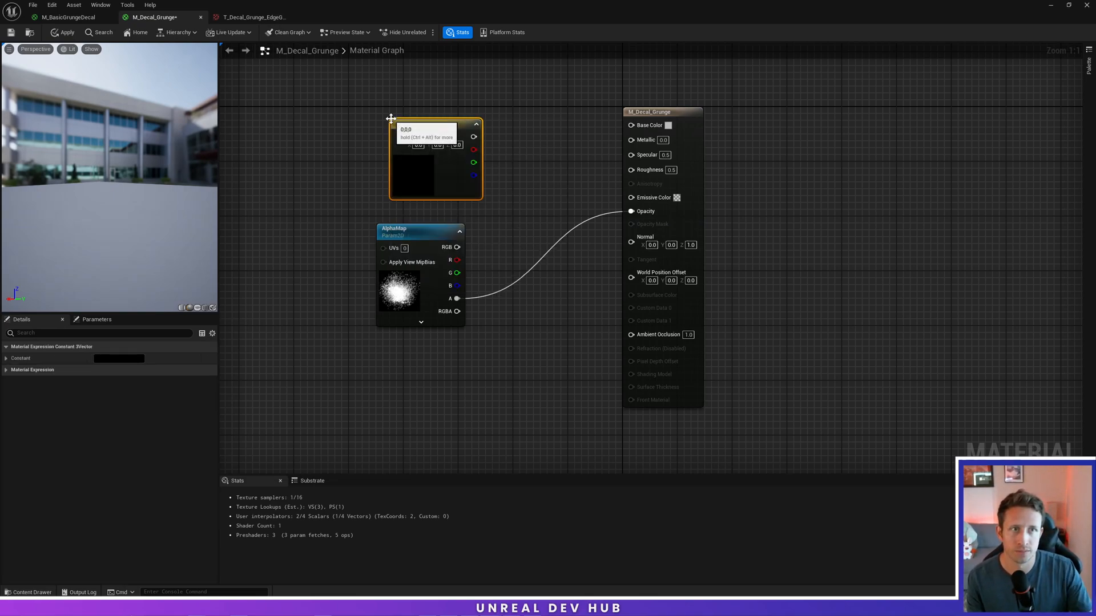
pyautogui.rightClick(434, 157)
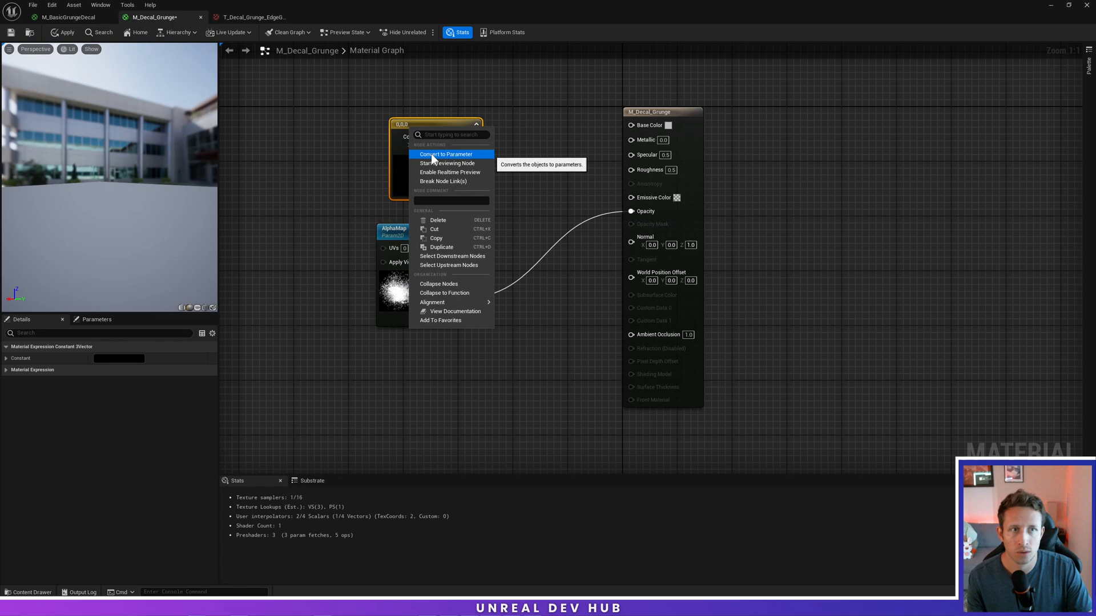
pyautogui.click(447, 154)
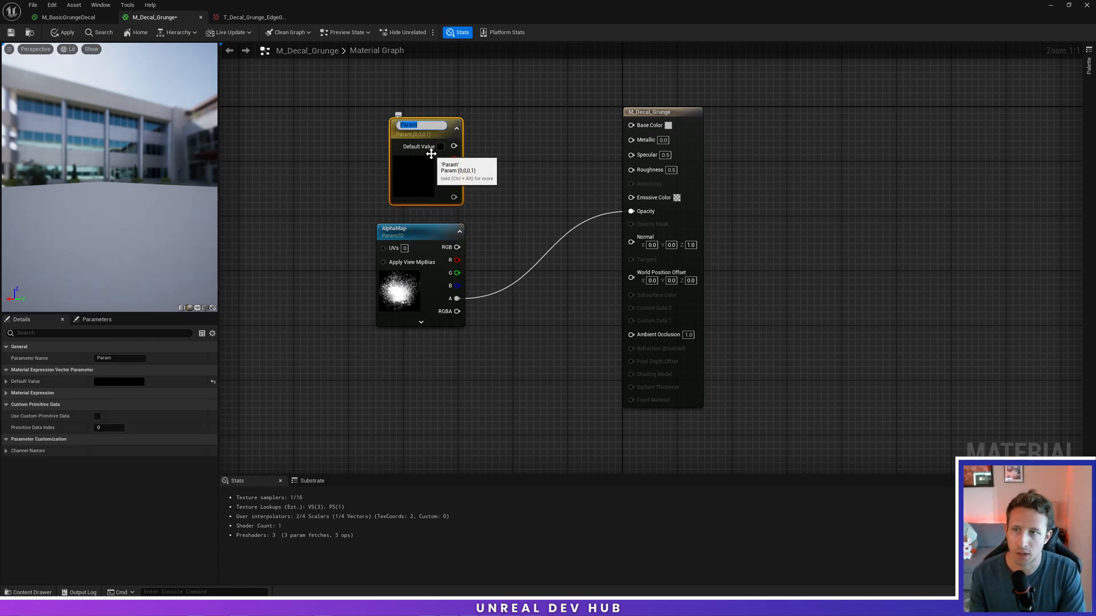
pyautogui.write('ColorOverlay')
pyautogui.write('textur')
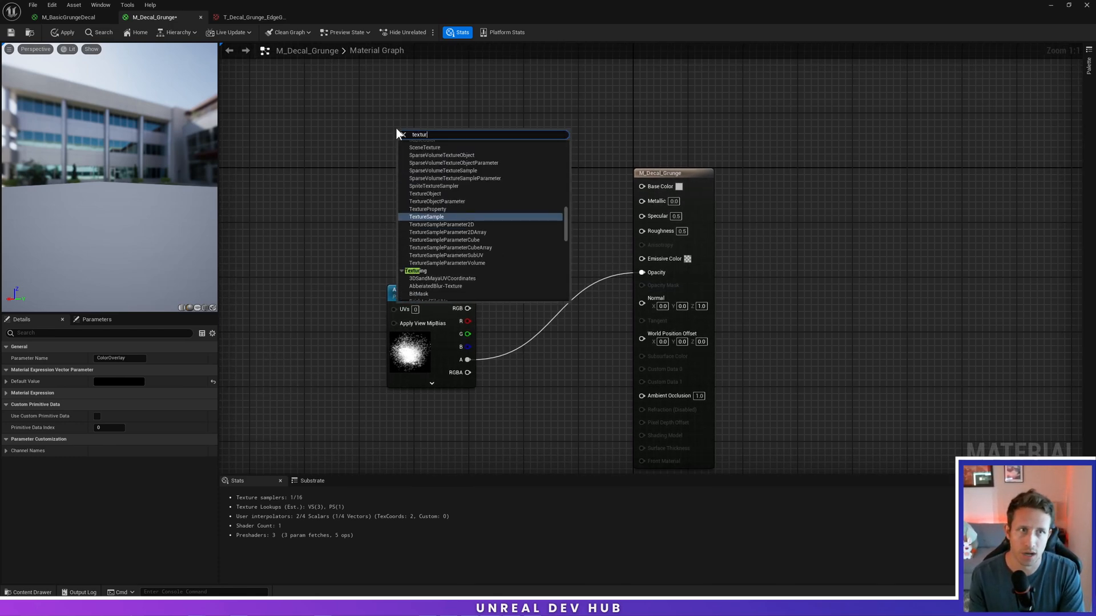
pyautogui.click(425, 217)
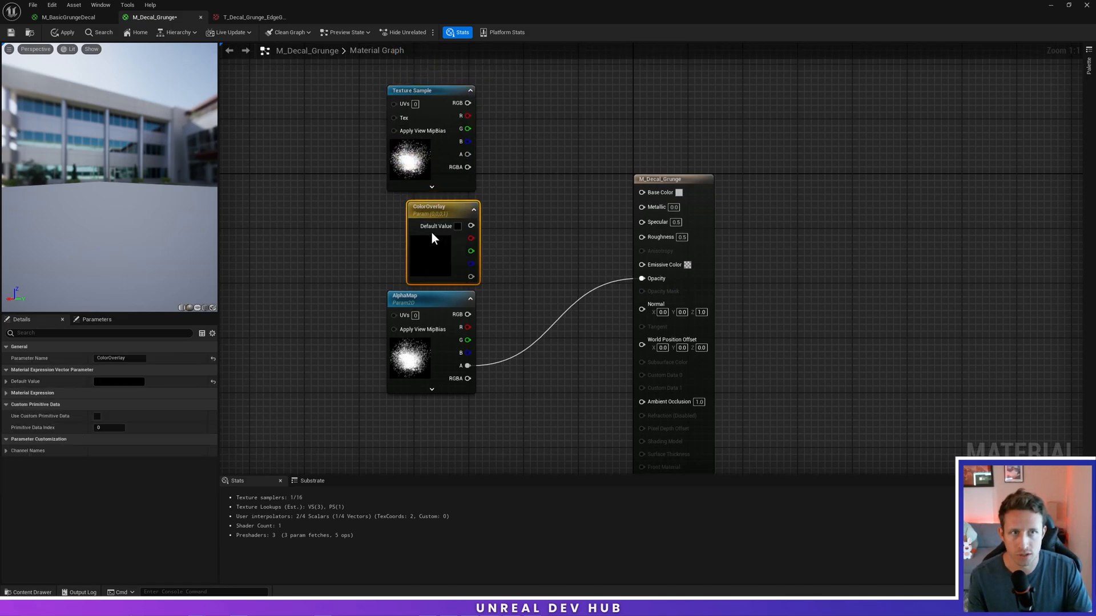
pyautogui.moveTo(428, 240)
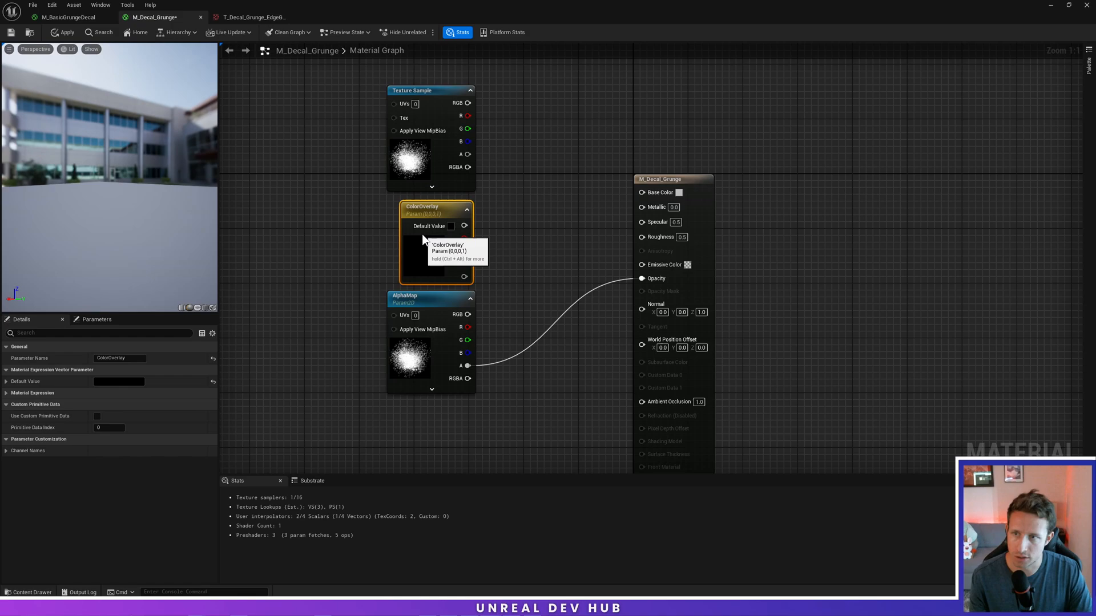
pyautogui.moveTo(475, 134)
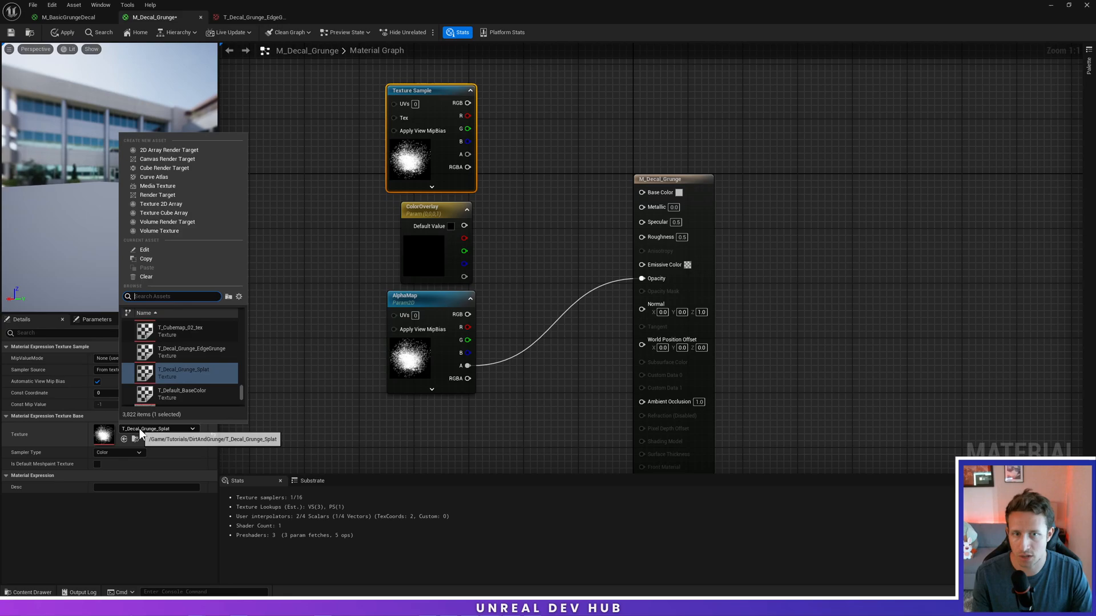
# Step: Search 'ground' to choose a ground texture for the Texture Sample node
pyautogui.write('ground')
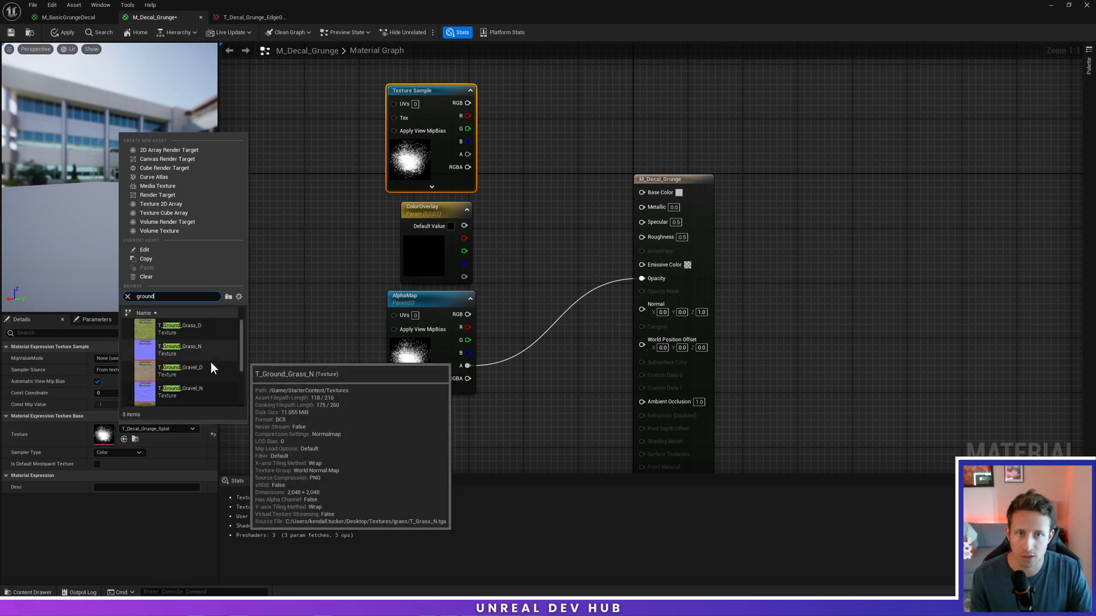
pyautogui.moveTo(181, 370)
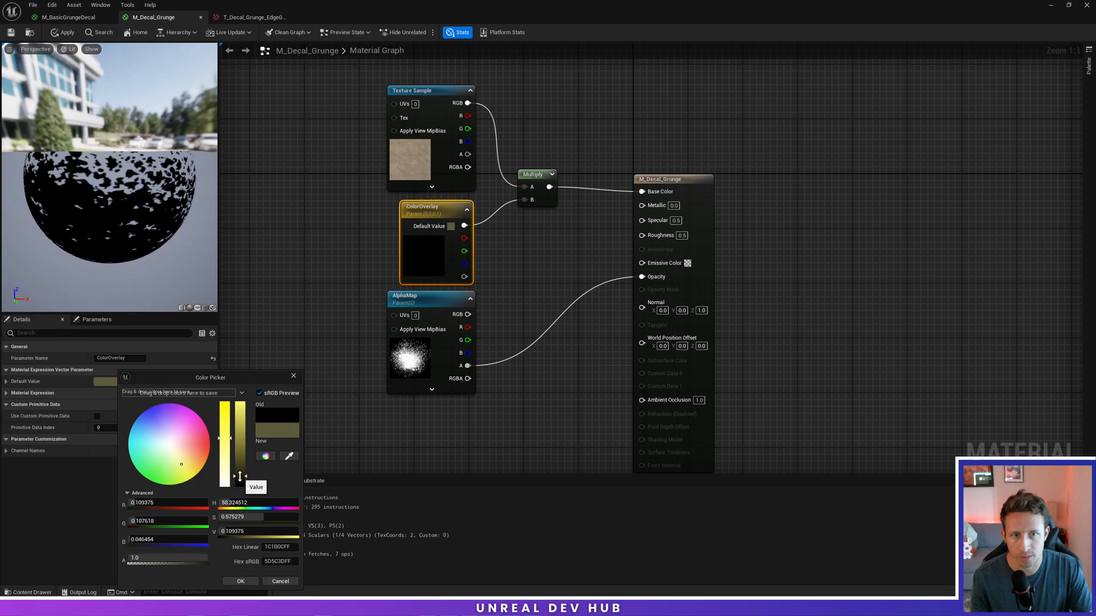
# Step: Set ColorOverlay's default colour to a pale yellow-tan in the Color Picker and confirm
pyautogui.click(241, 581)
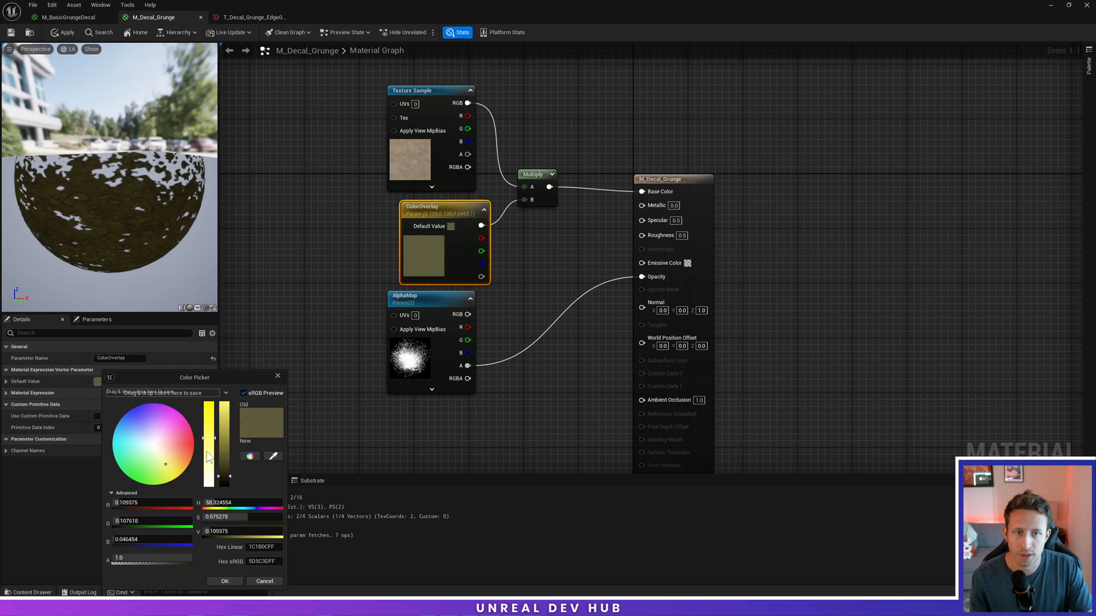
pyautogui.click(225, 581)
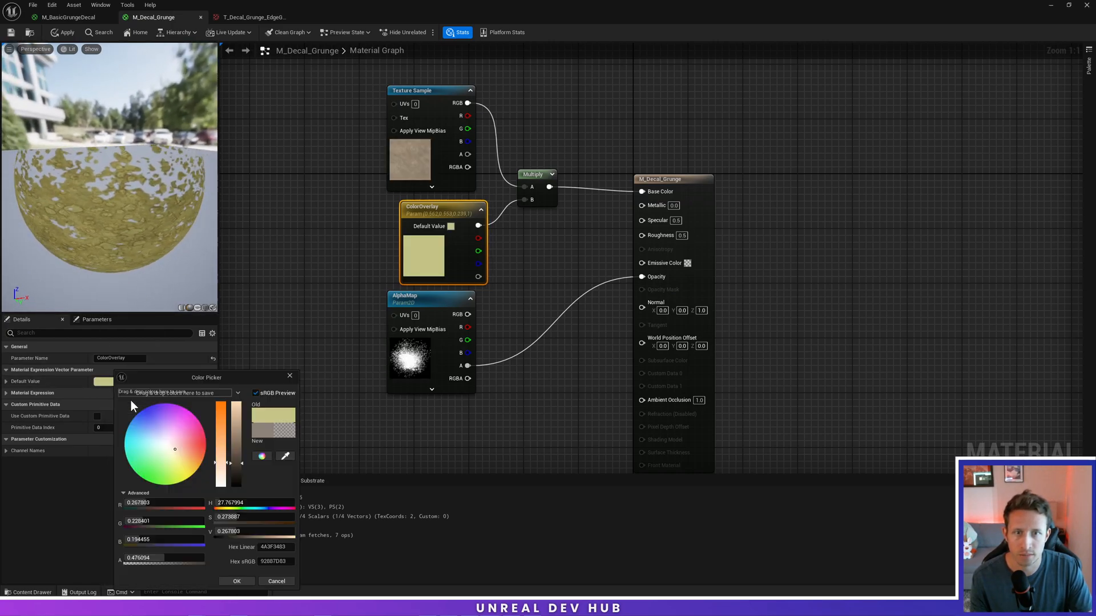
pyautogui.click(237, 581)
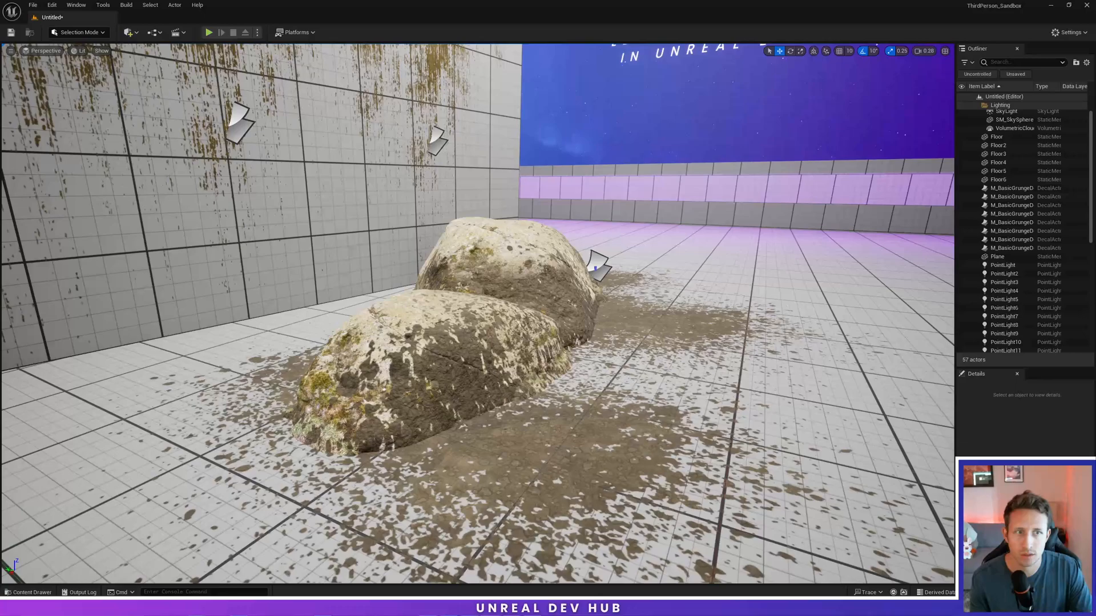
# Step: Place an M_Decal_Grunge decal on the floor before the rocks and adjust it with the gizmo
pyautogui.click(30, 592)
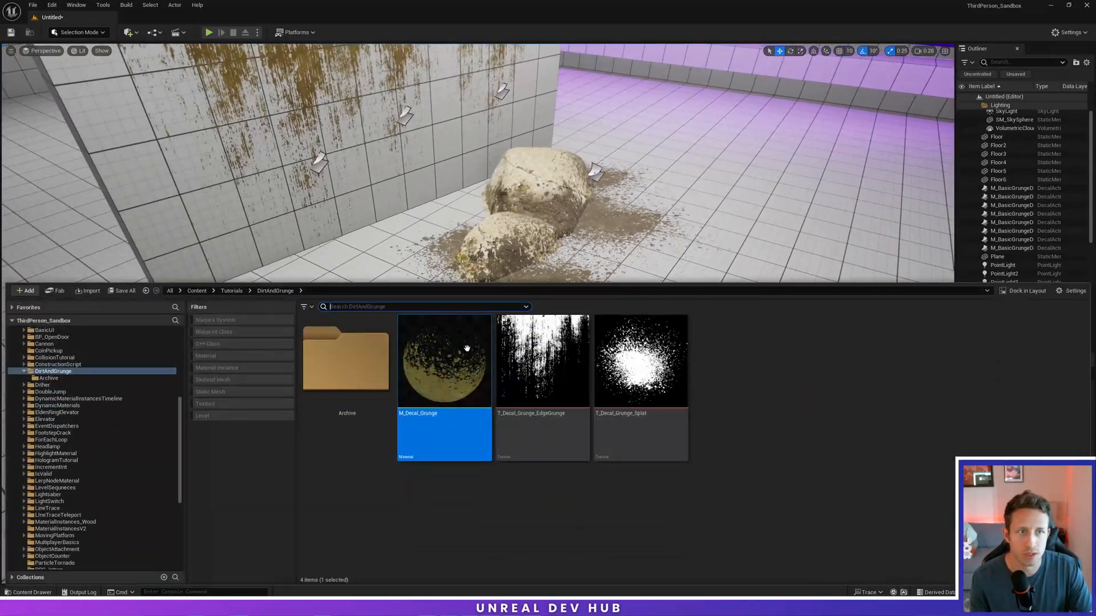
pyautogui.moveTo(434, 385)
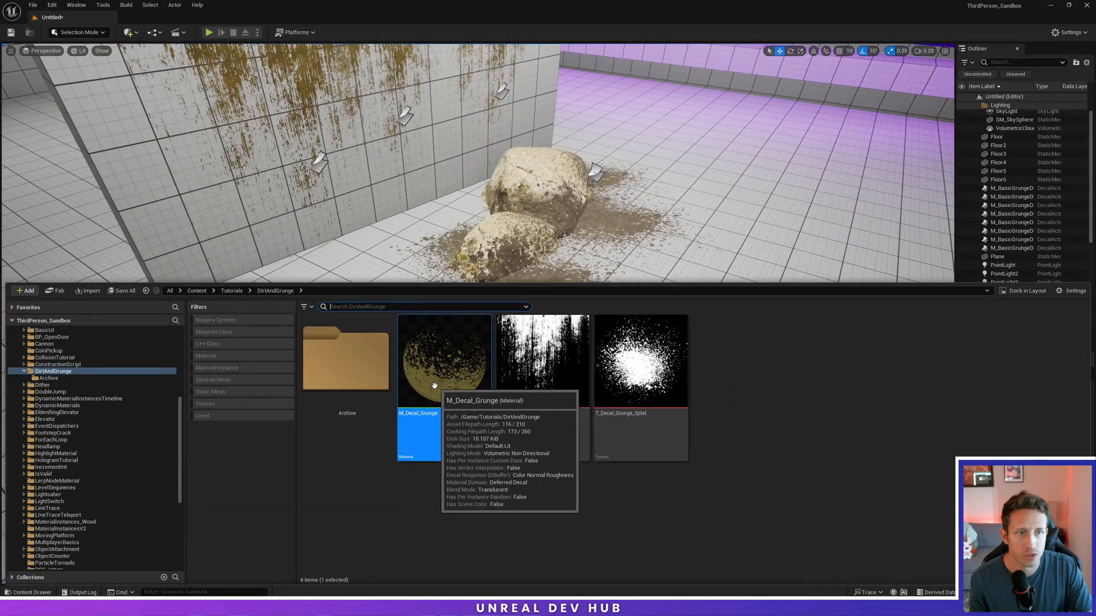
pyautogui.moveTo(443, 378)
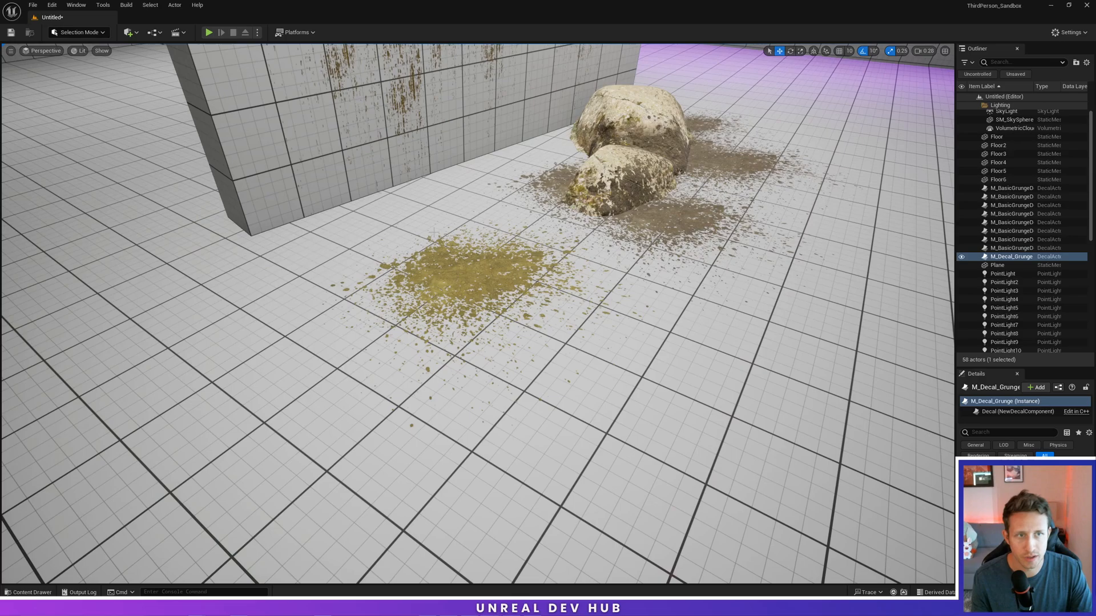
pyautogui.click(454, 273)
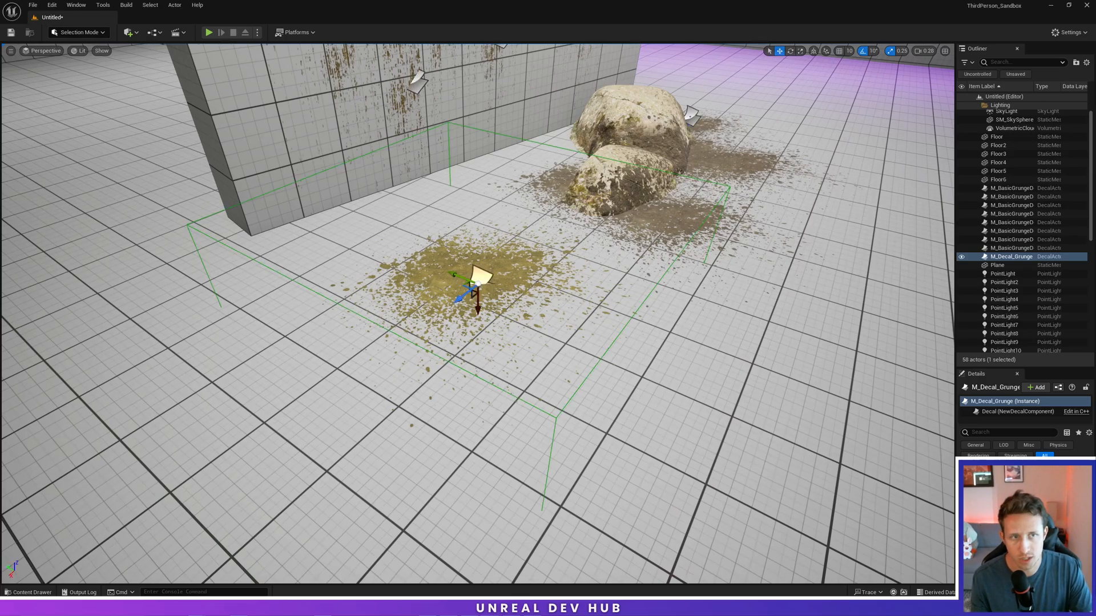
pyautogui.moveTo(573, 196)
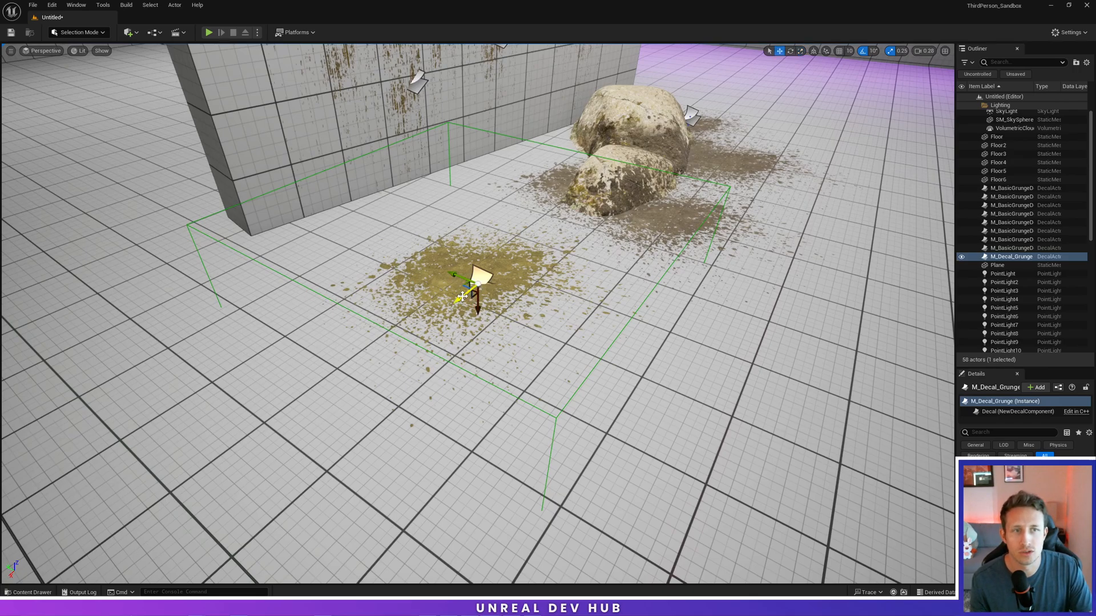
pyautogui.moveTo(468, 286); pyautogui.dragTo(412, 329)
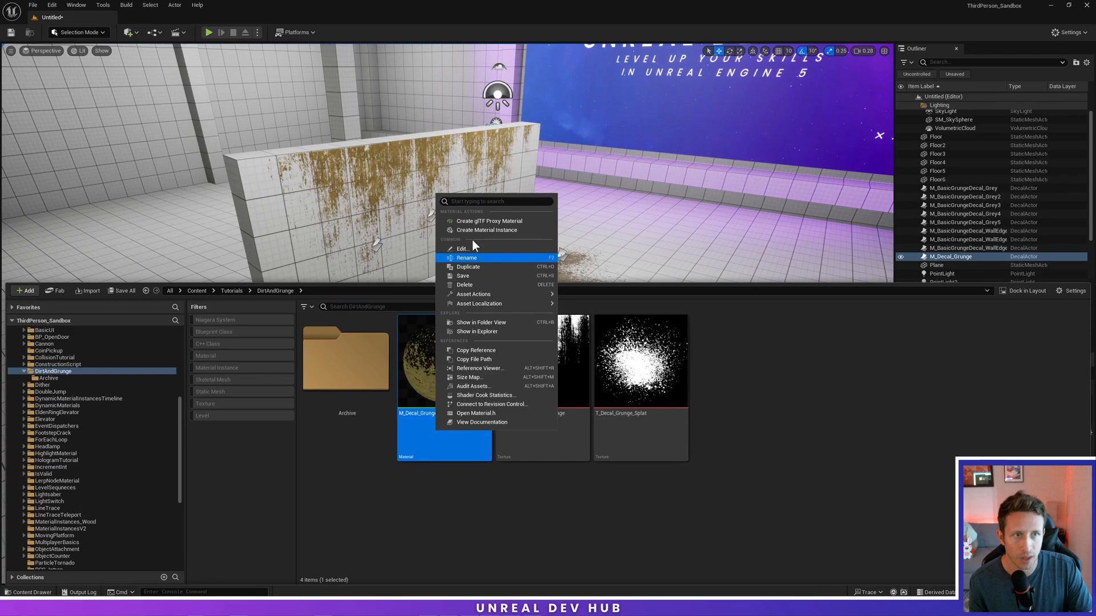
# Step: Create instance M_Decal_Grunge_Brown and override ColorOverlay with a darker brown
pyautogui.click(487, 230)
pyautogui.write('M_Decal_Grunge_Brown')
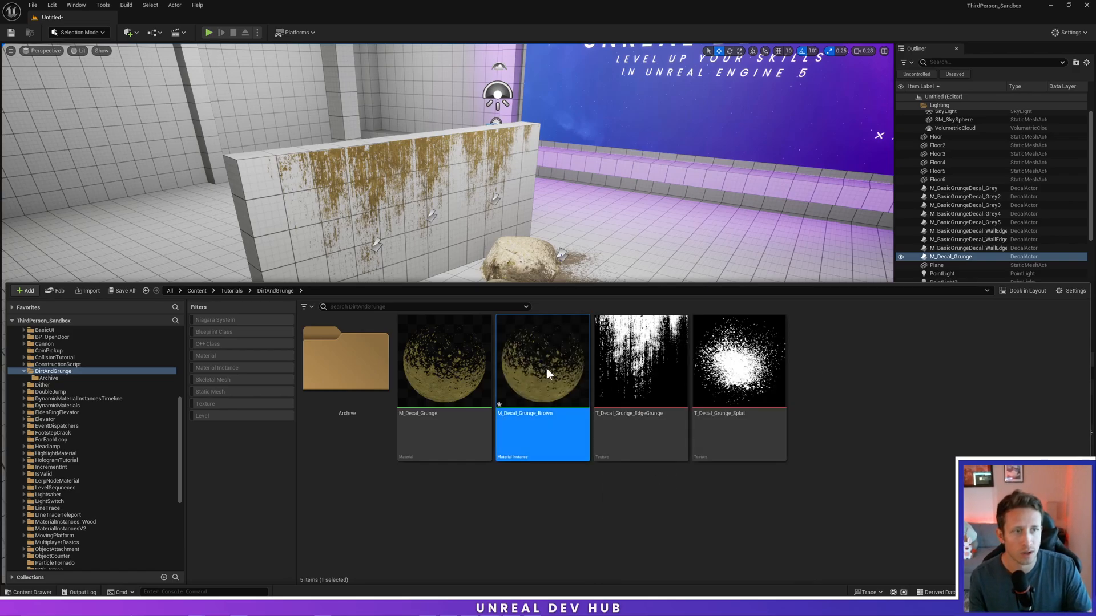
pyautogui.doubleClick(542, 362)
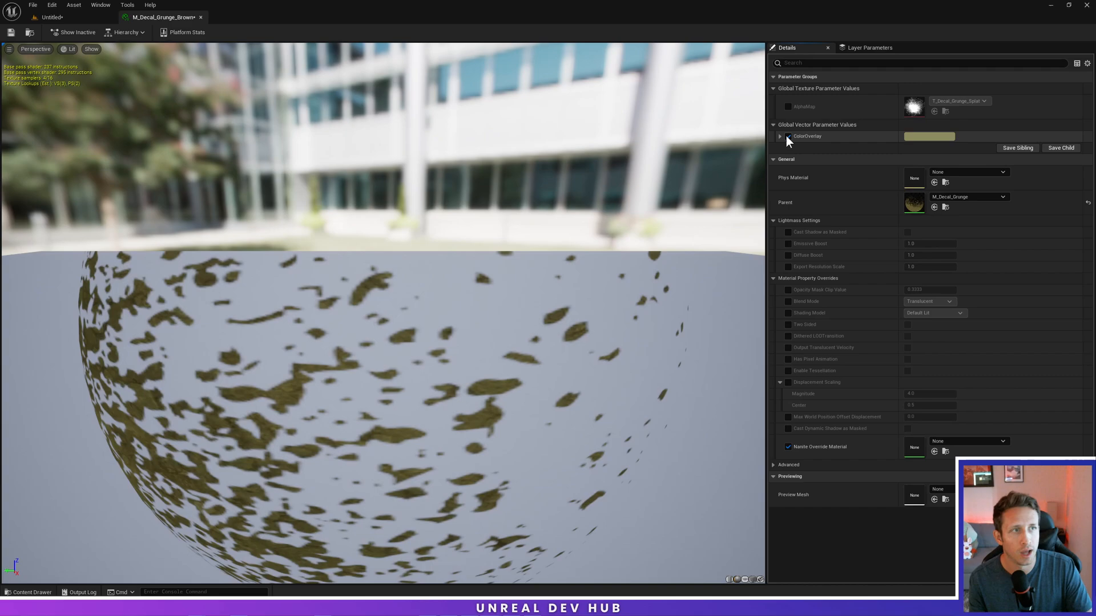
pyautogui.click(788, 136)
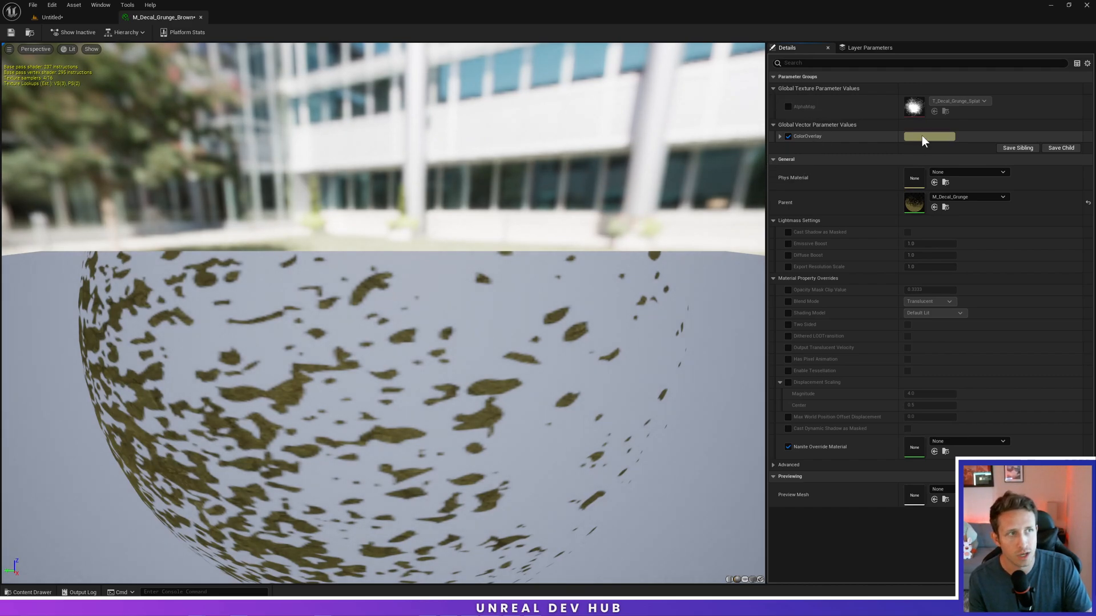
pyautogui.click(929, 136)
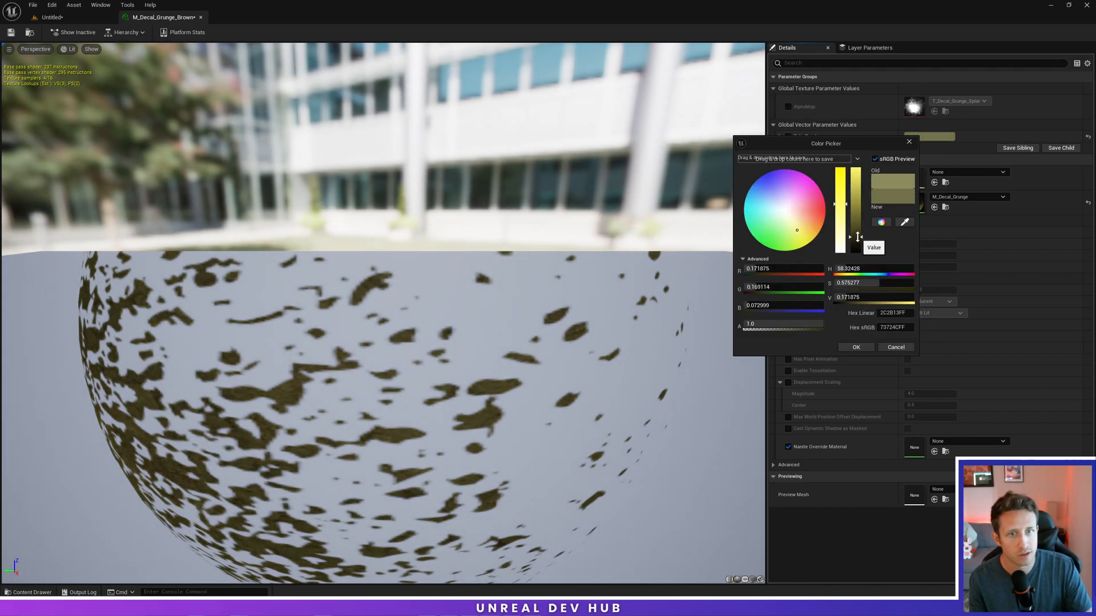
pyautogui.click(855, 347)
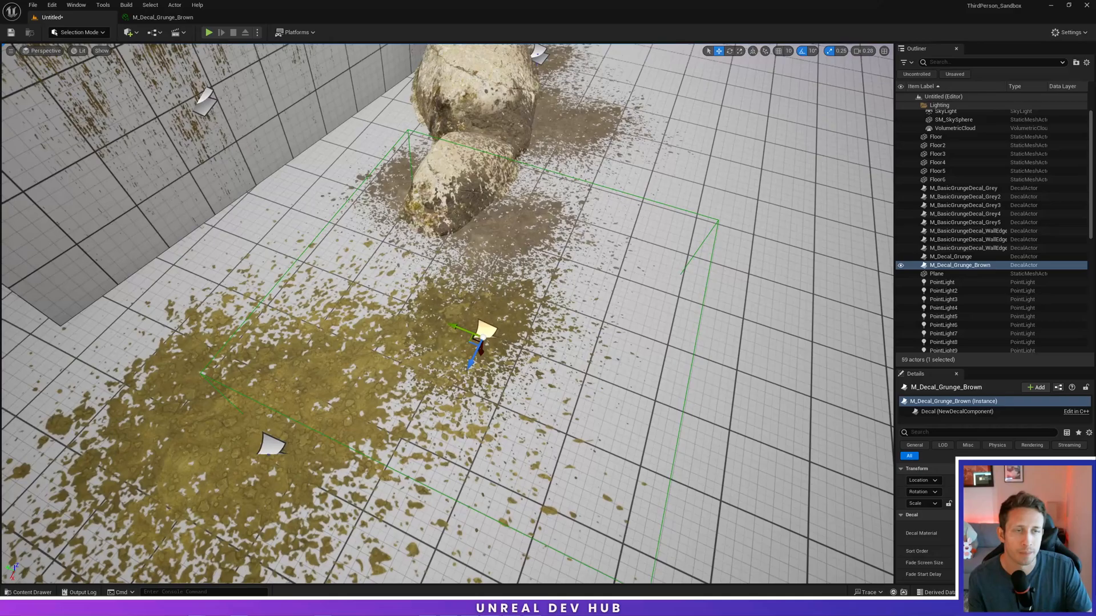
# Step: Reopen the Content Drawer to show the DirtAndGrunge assets again
pyautogui.click(28, 592)
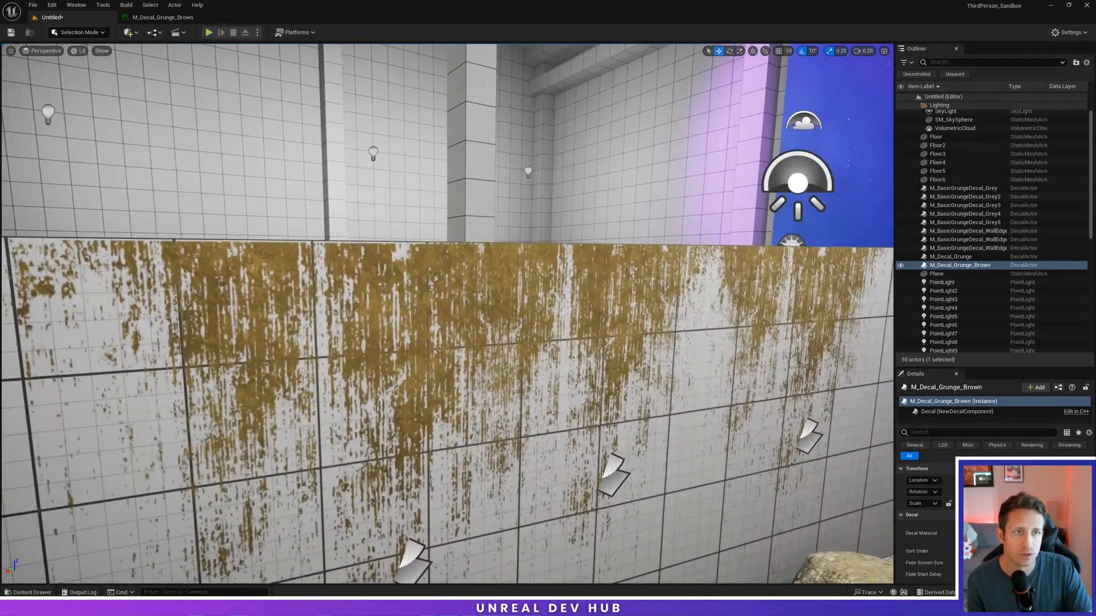
pyautogui.click(32, 592)
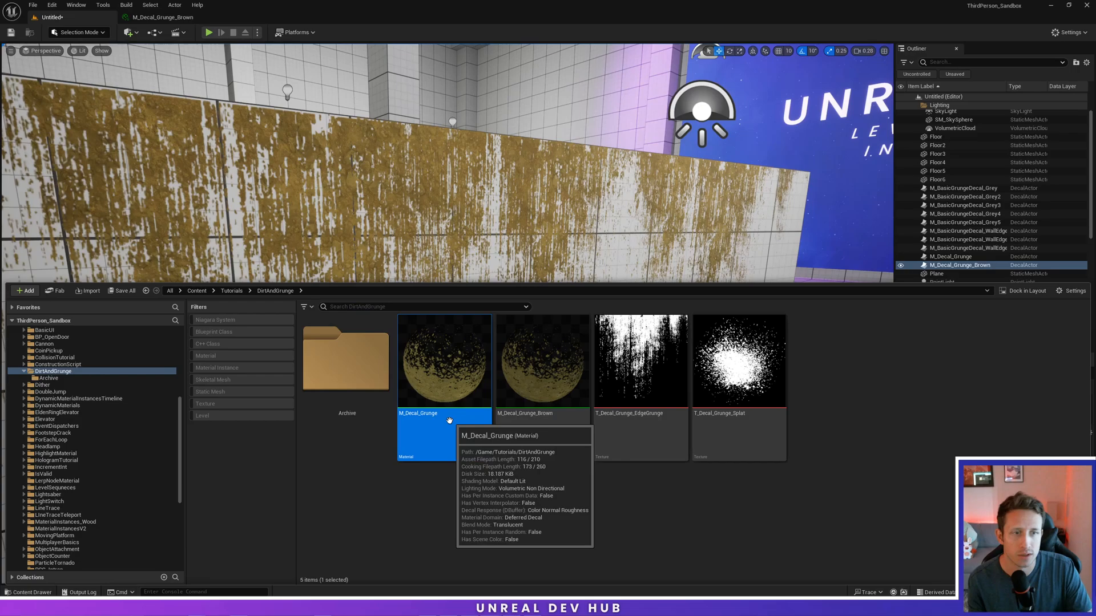
# Step: Create a new material instance M_Decal_Grunge_WallEdgeDirt from M_Decal_Grunge and edit it
pyautogui.rightClick(444, 359)
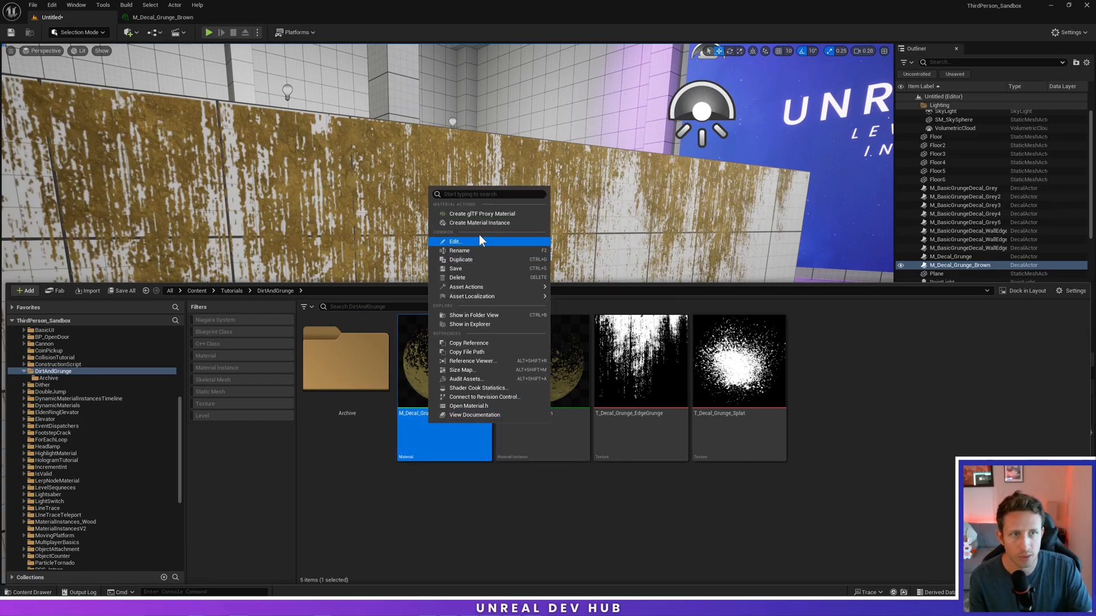
pyautogui.moveTo(480, 223)
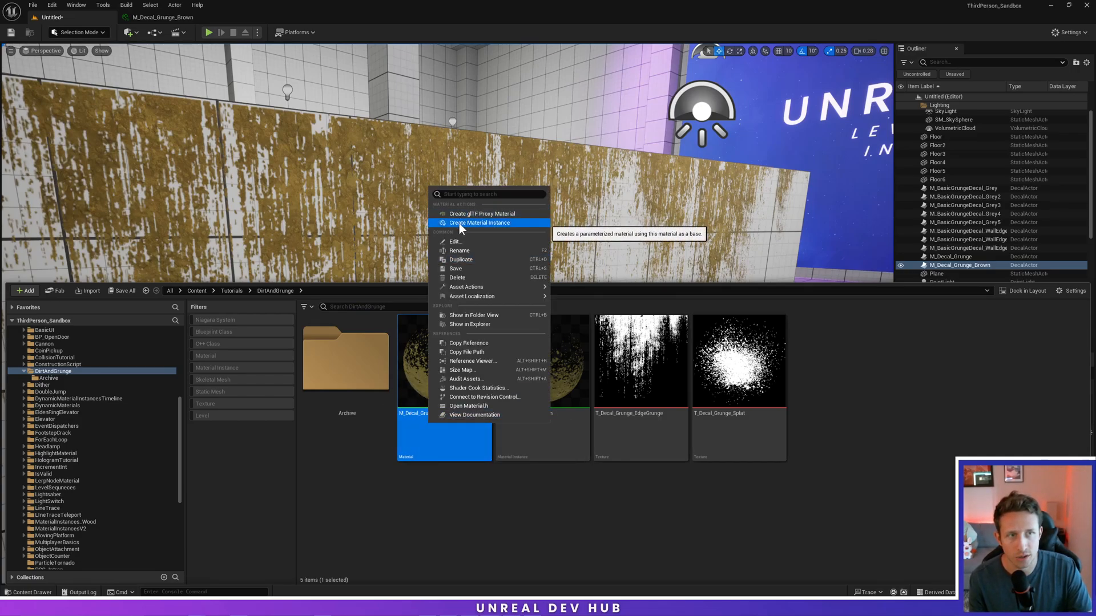
pyautogui.click(479, 222)
pyautogui.write('M_Decal_Grunge_WallEdgeDirt')
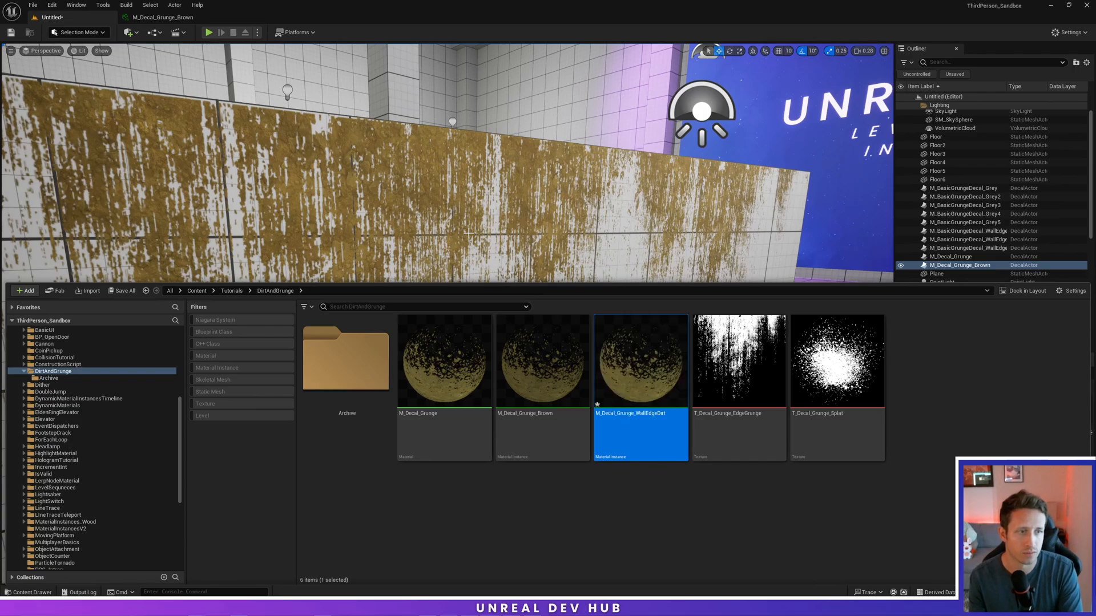
pyautogui.doubleClick(640, 360)
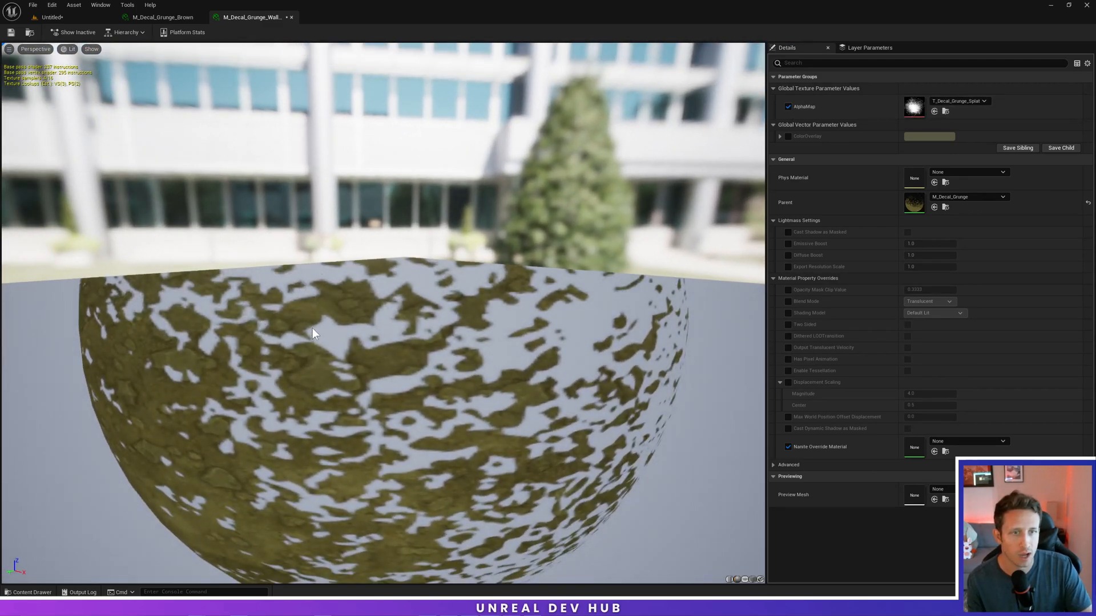
# Step: Set its AlphaMap to T_Decal_Grunge_EdgeGrunge and save the instance
pyautogui.click(27, 592)
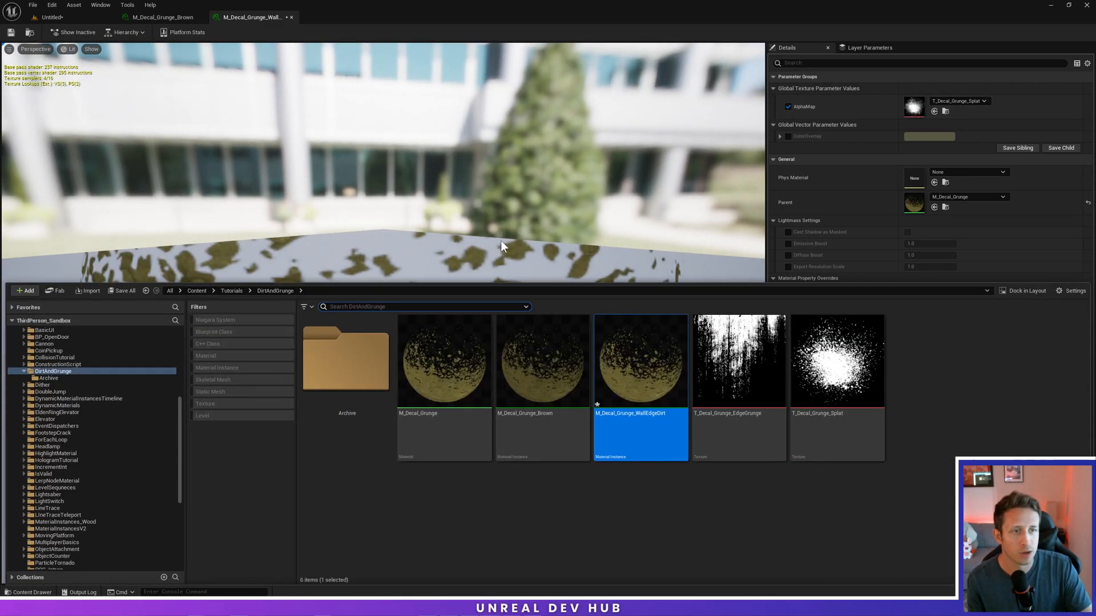
pyautogui.click(739, 361)
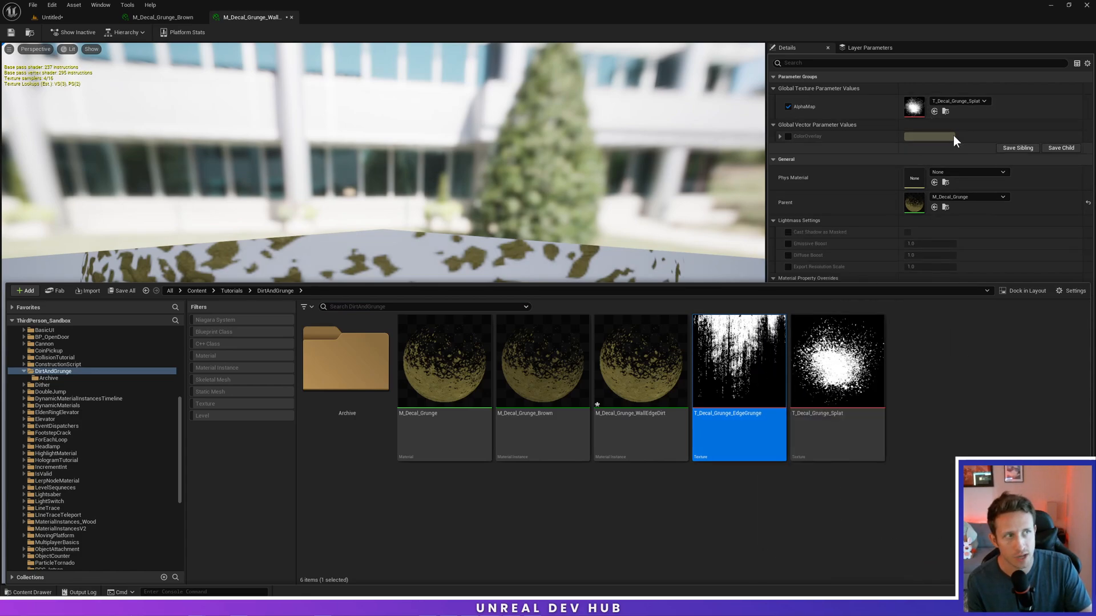
pyautogui.moveTo(935, 112)
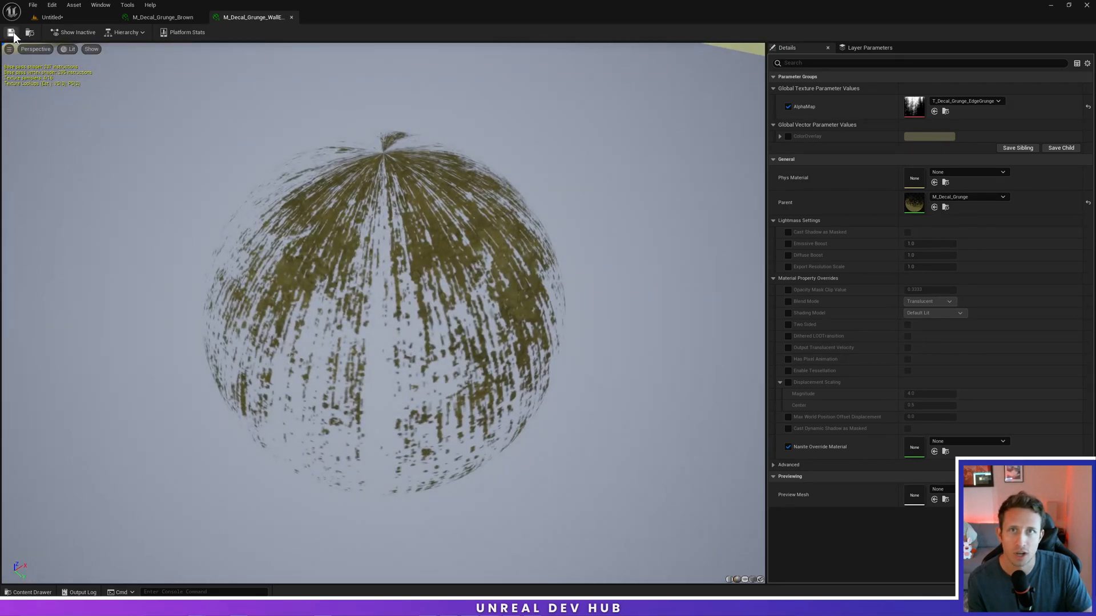
pyautogui.click(51, 17)
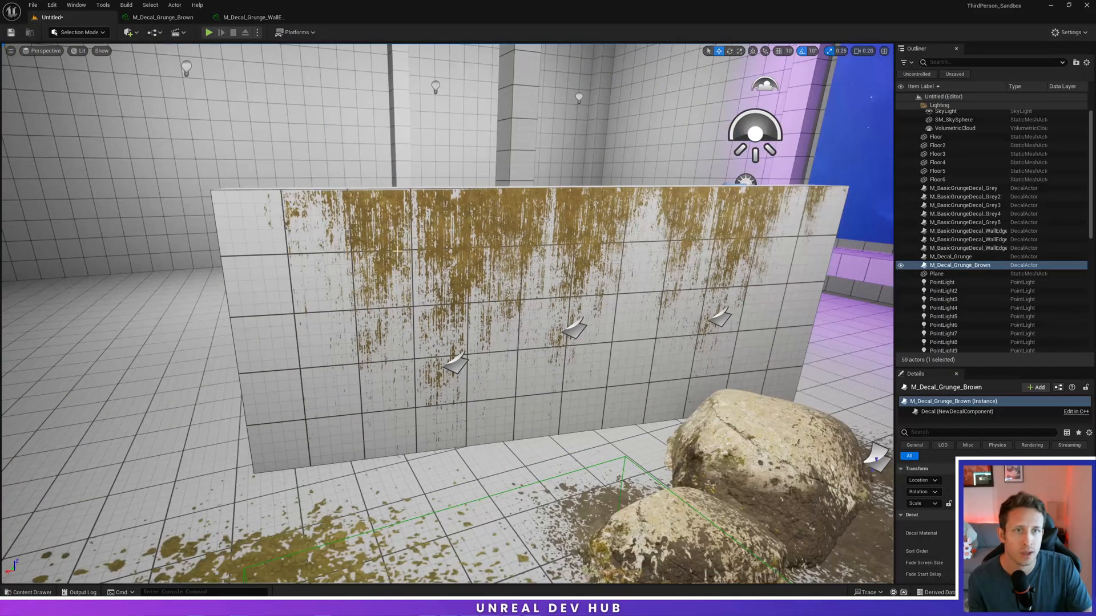
# Step: Place WallEdgeDirt decals along the tiled wall's top edge and playtest the level
pyautogui.click(490, 315)
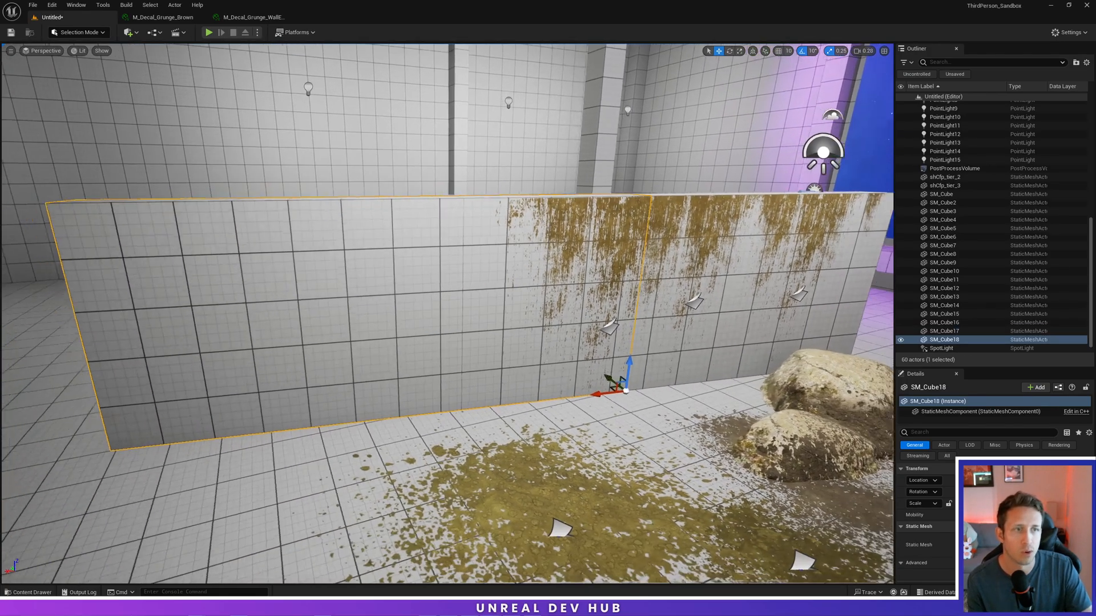
pyautogui.click(28, 592)
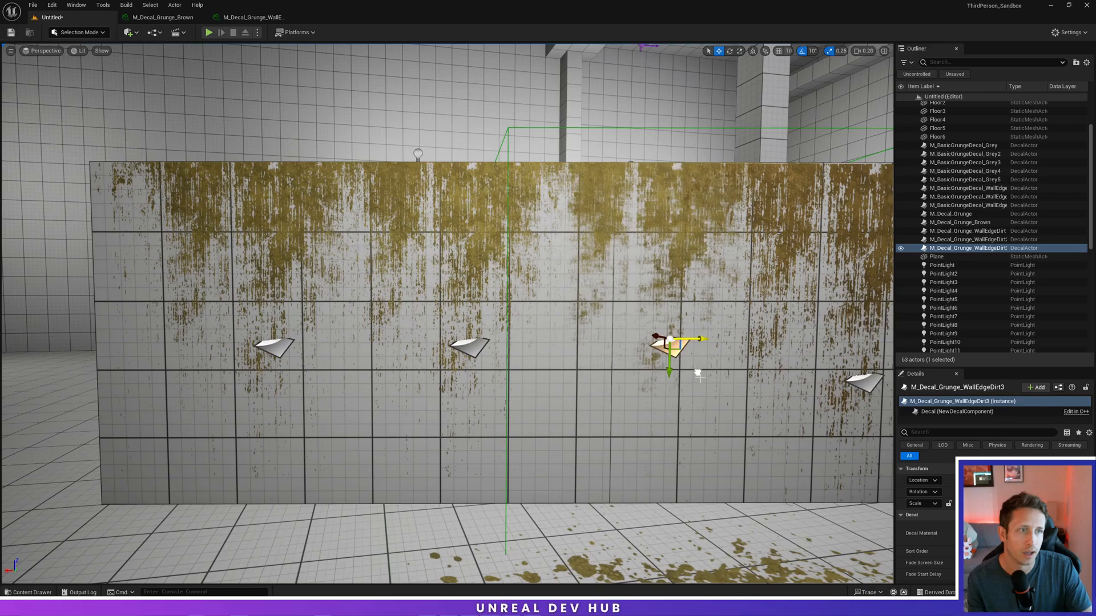
pyautogui.click(738, 50)
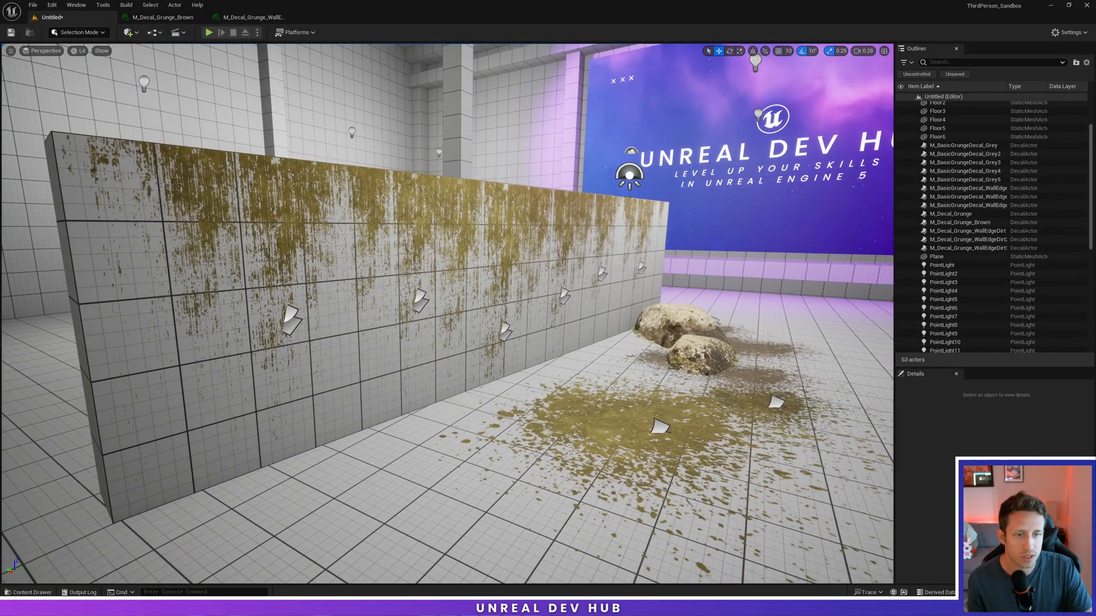
pyautogui.click(208, 32)
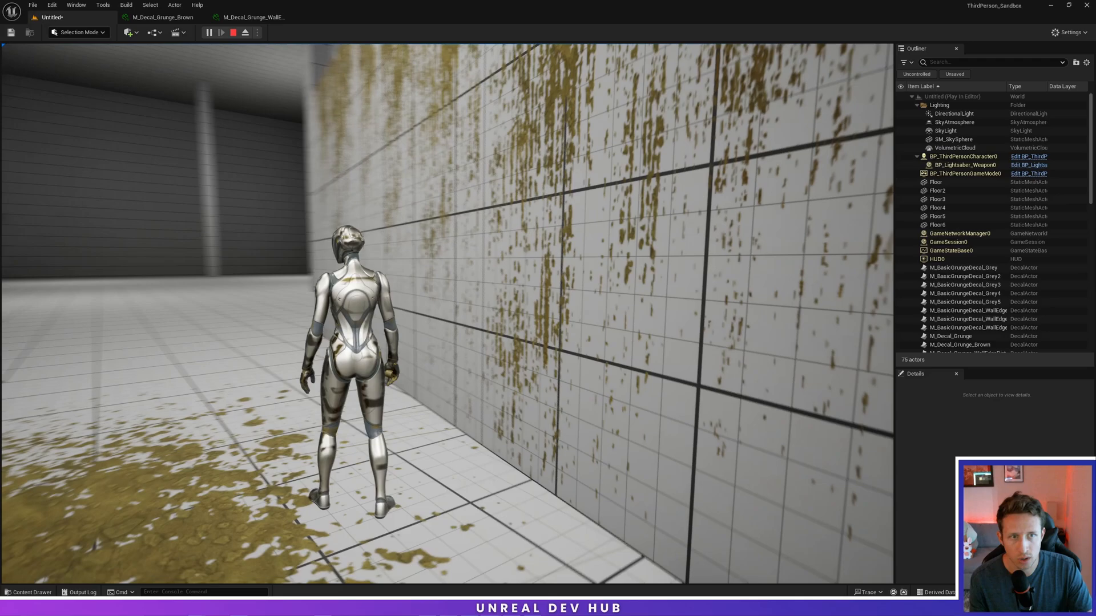
pyautogui.click(233, 32)
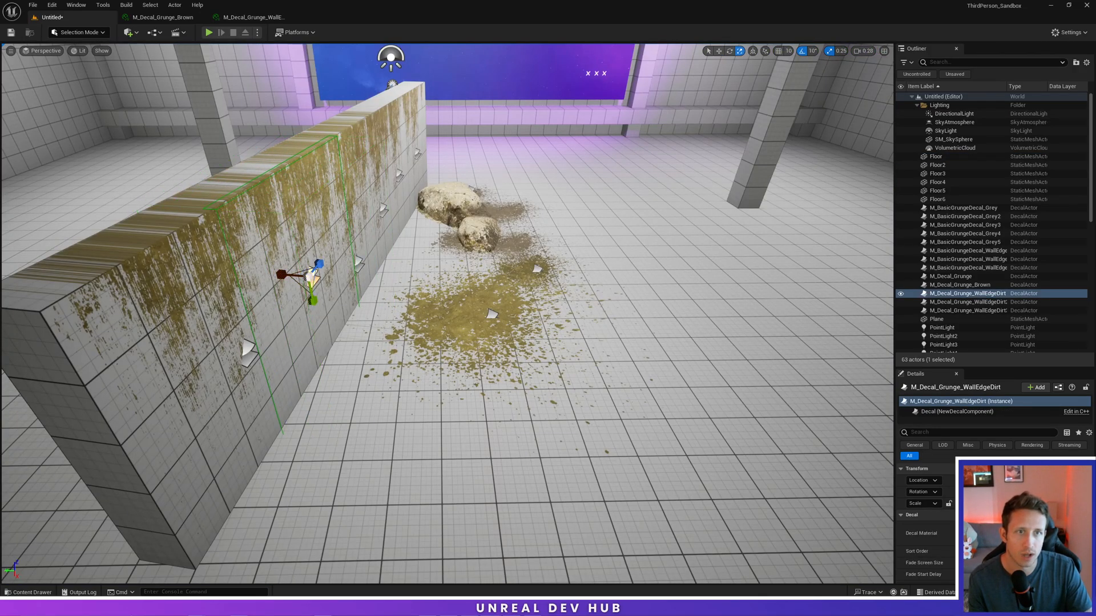
pyautogui.click(29, 592)
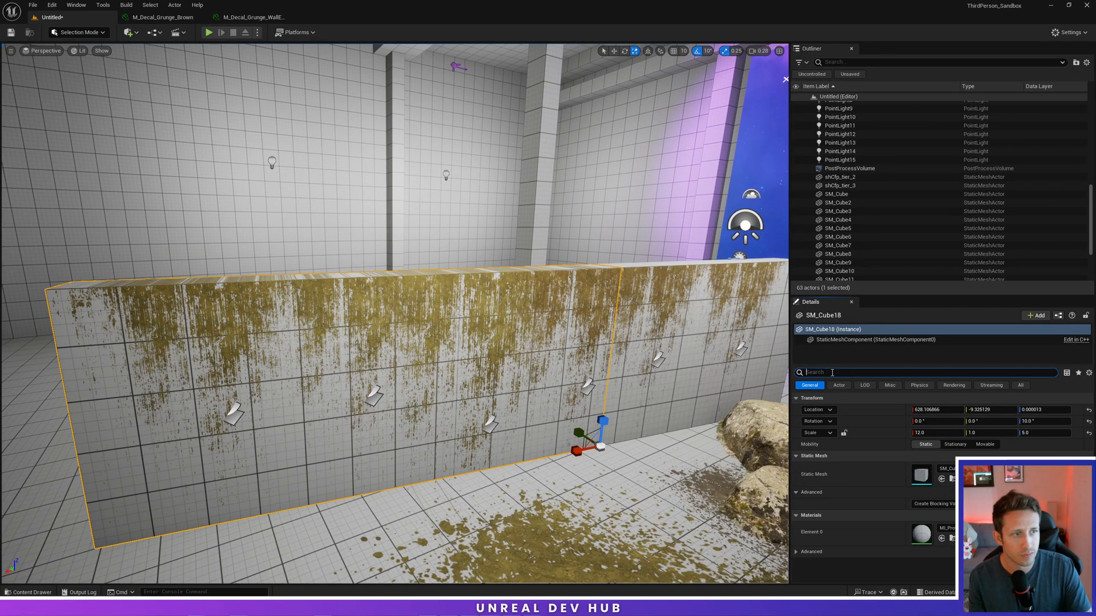
# Step: Toggle Receives Decals off and on for the wall section, then search assets for 'third'
pyautogui.write('deca')
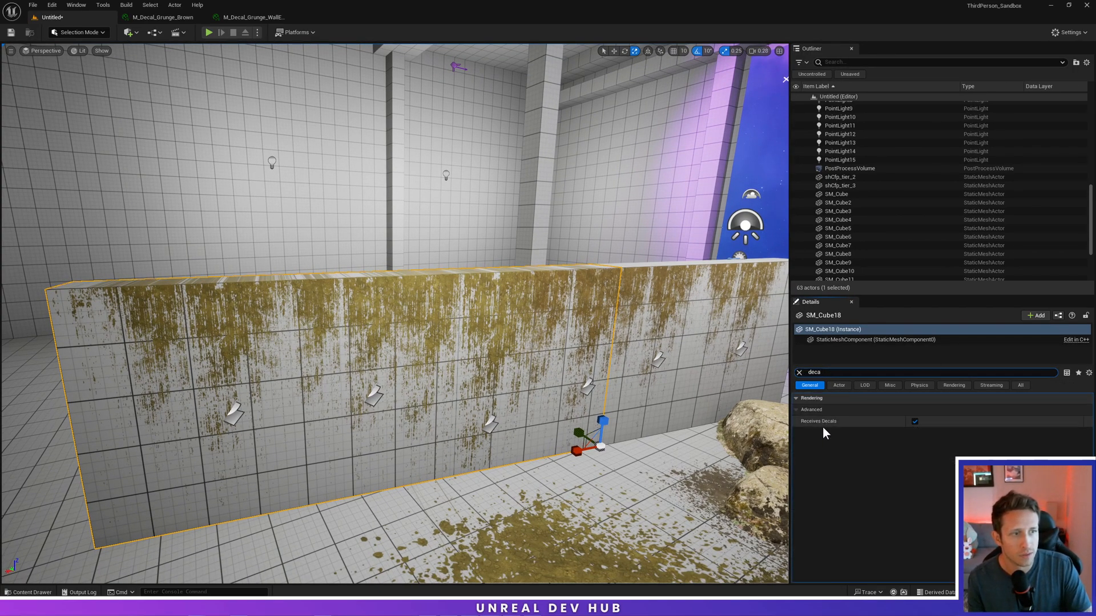
pyautogui.moveTo(817, 421)
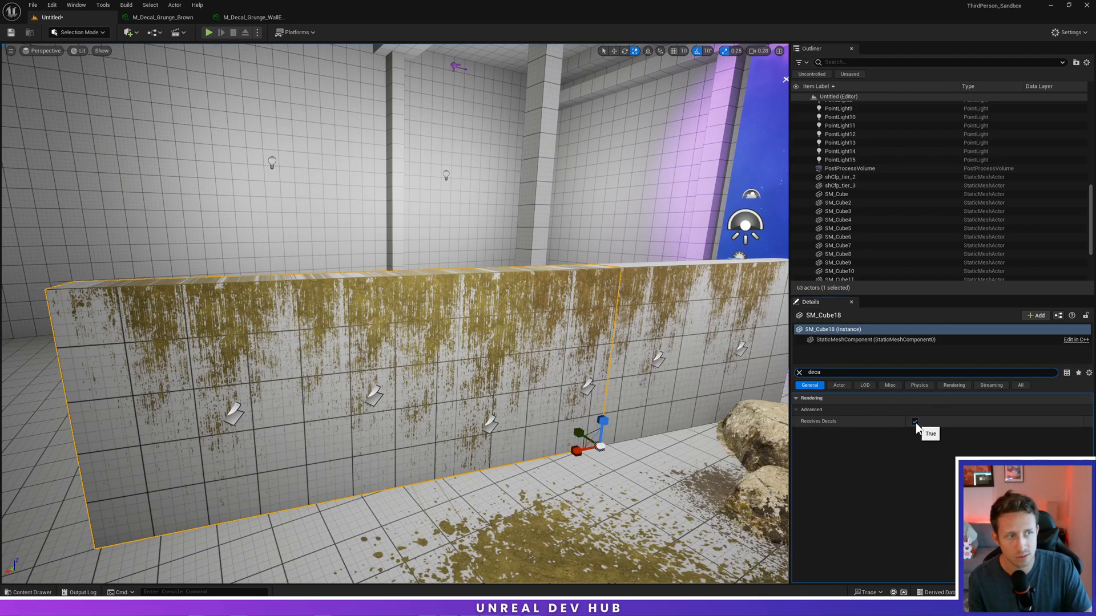
pyautogui.click(916, 422)
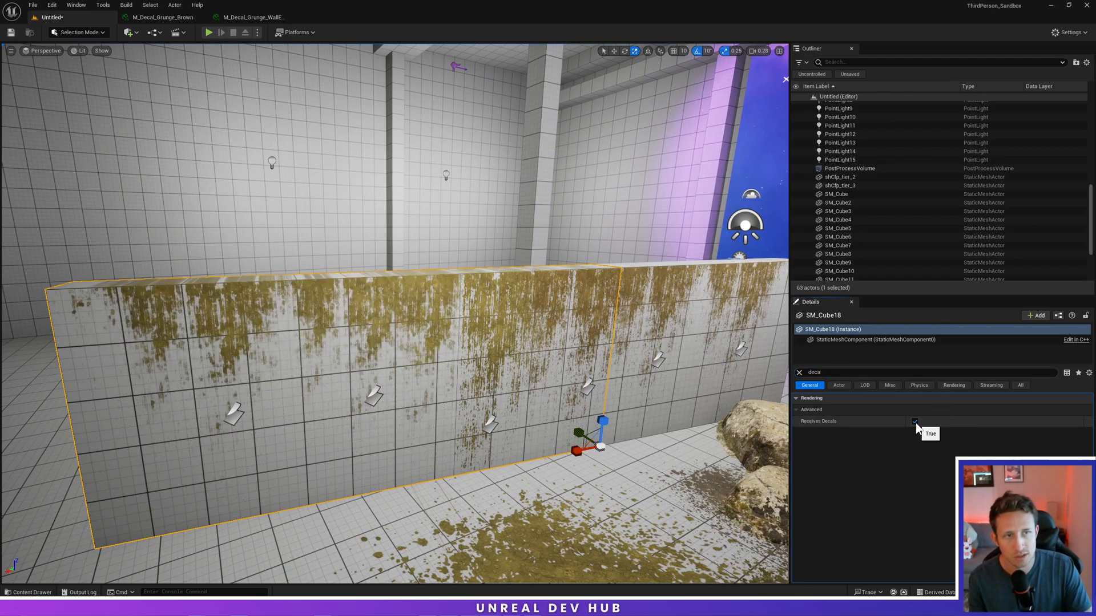
pyautogui.click(914, 422)
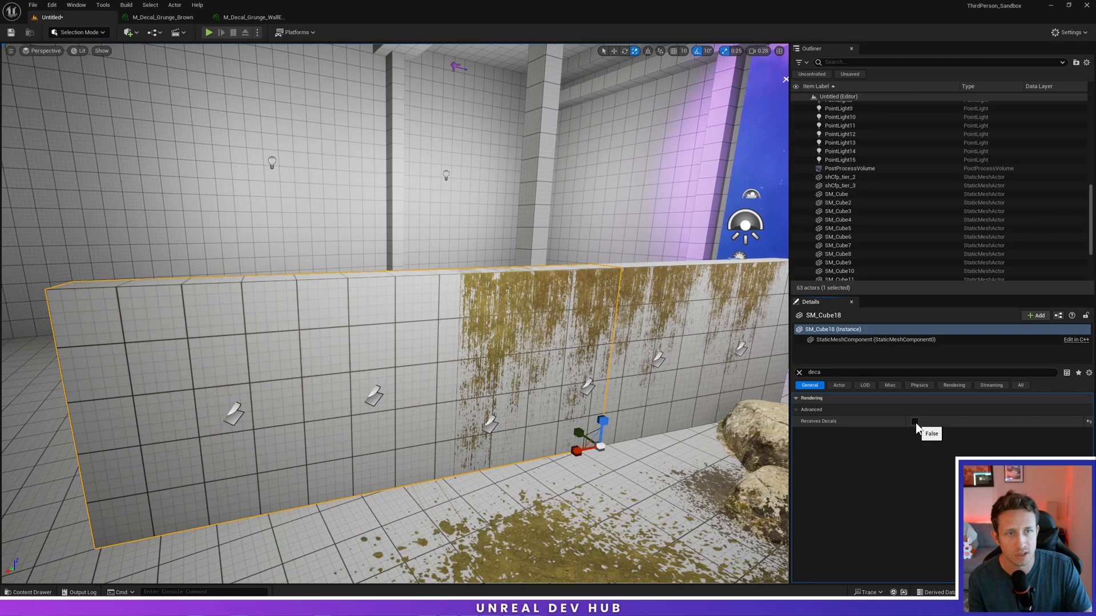
pyautogui.click(28, 592)
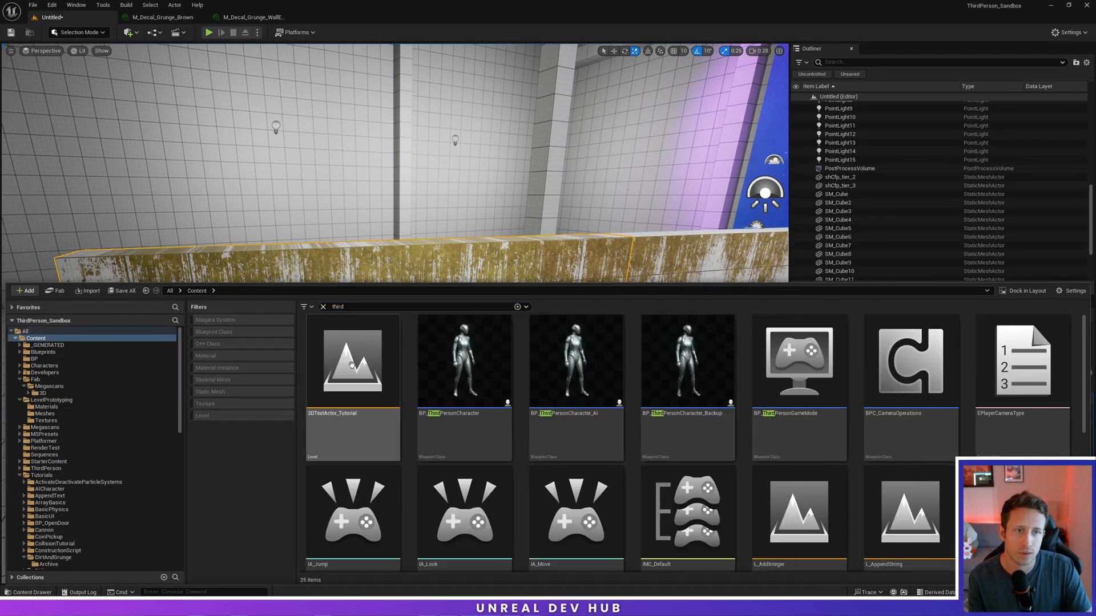
# Step: Edit BP_ThirdPersonCharacter and select its Mesh component
pyautogui.click(465, 360)
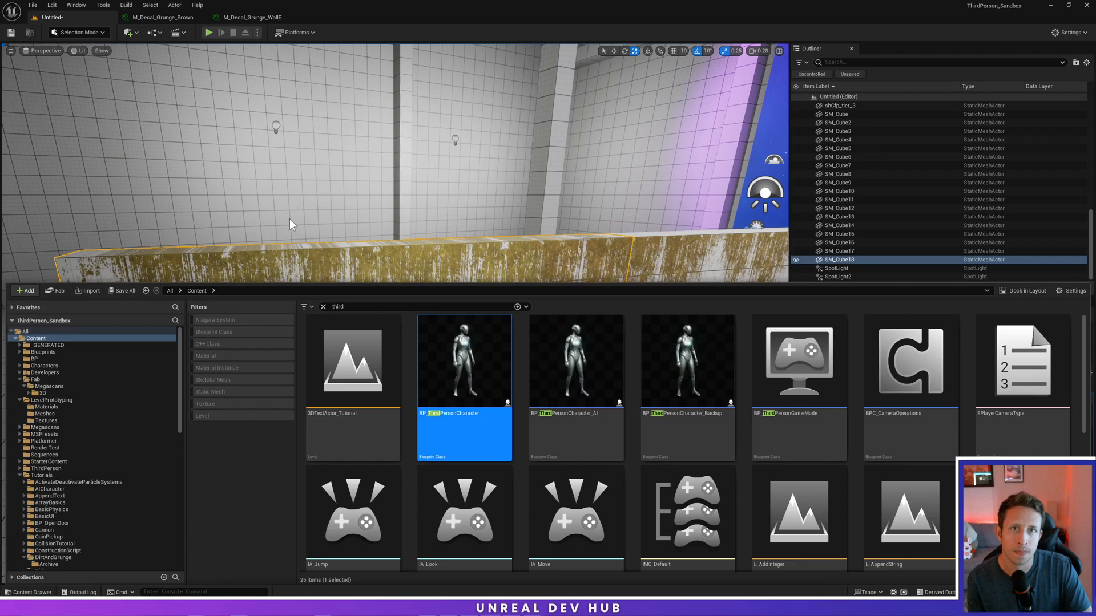
pyautogui.doubleClick(463, 360)
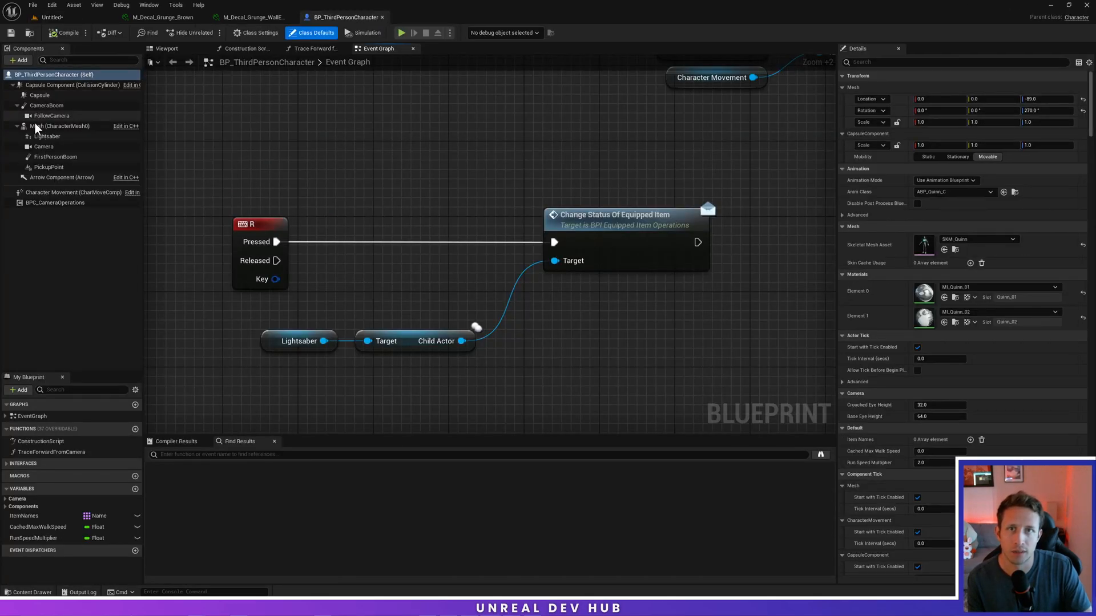
pyautogui.click(61, 125)
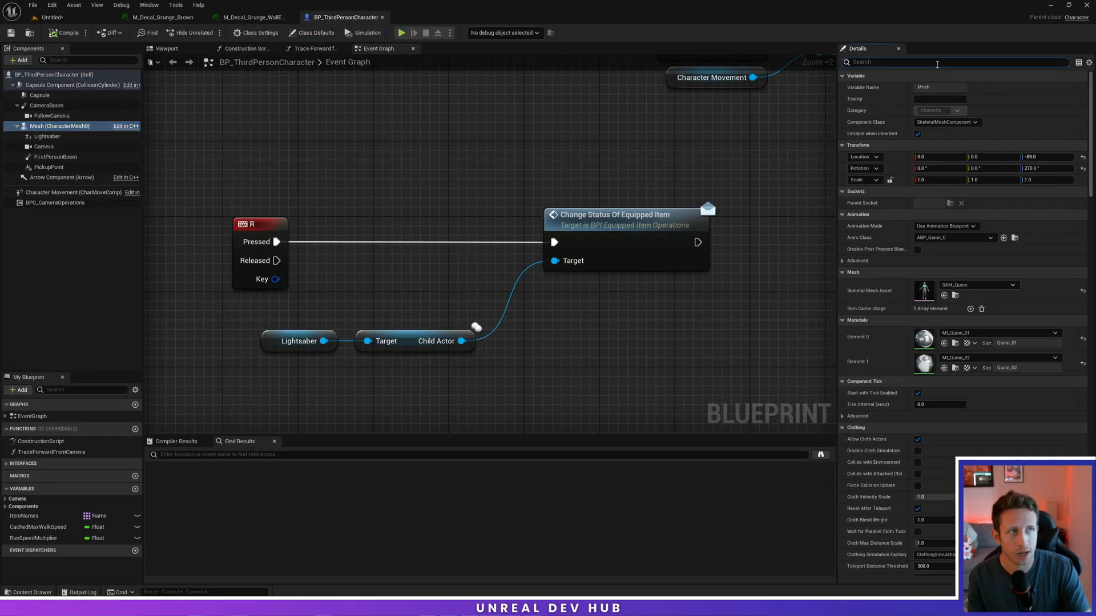
# Step: Uncheck Receives Decals on the character mesh and playtest to check her
pyautogui.write('decals')
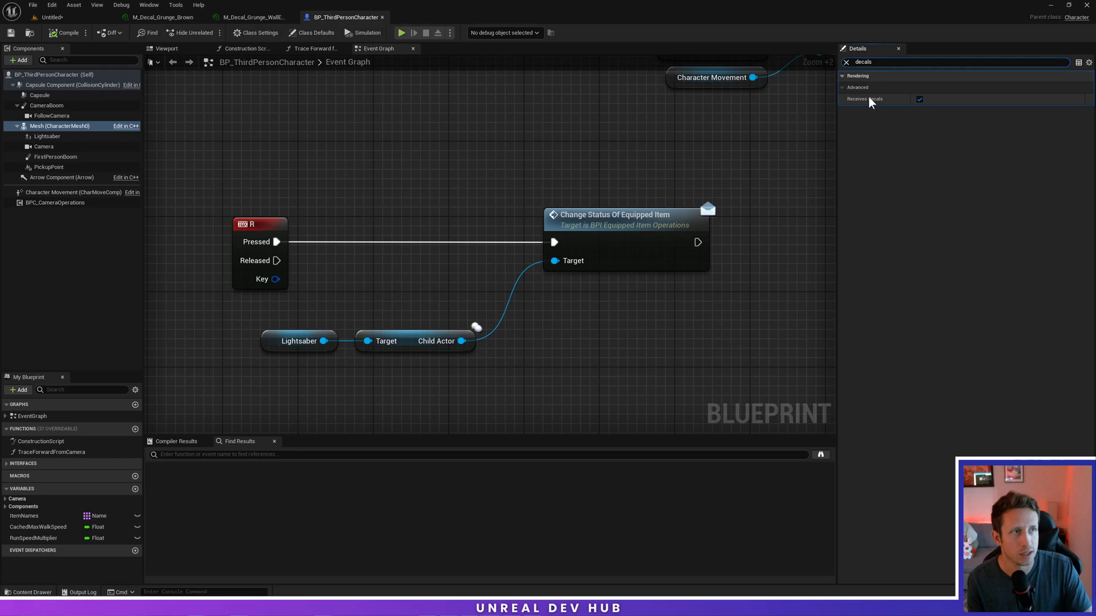
pyautogui.click(919, 98)
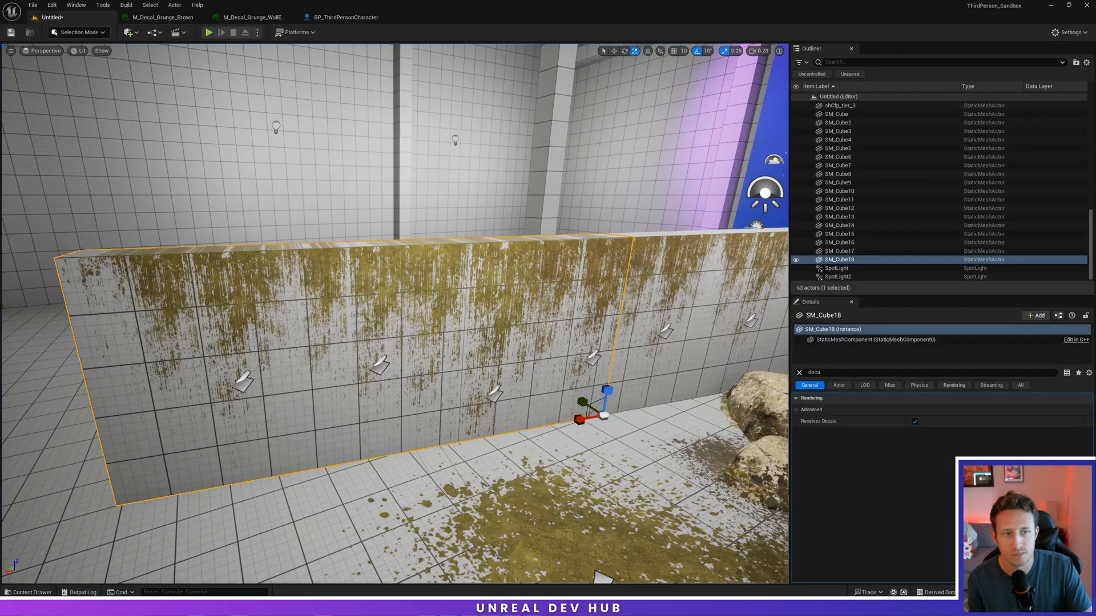
pyautogui.click(208, 32)
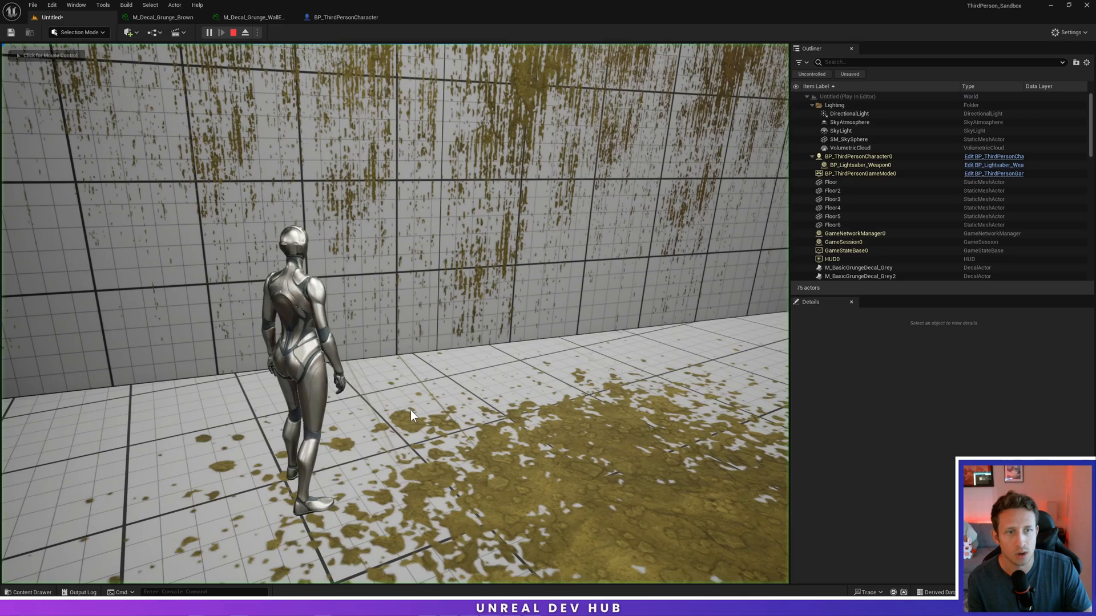